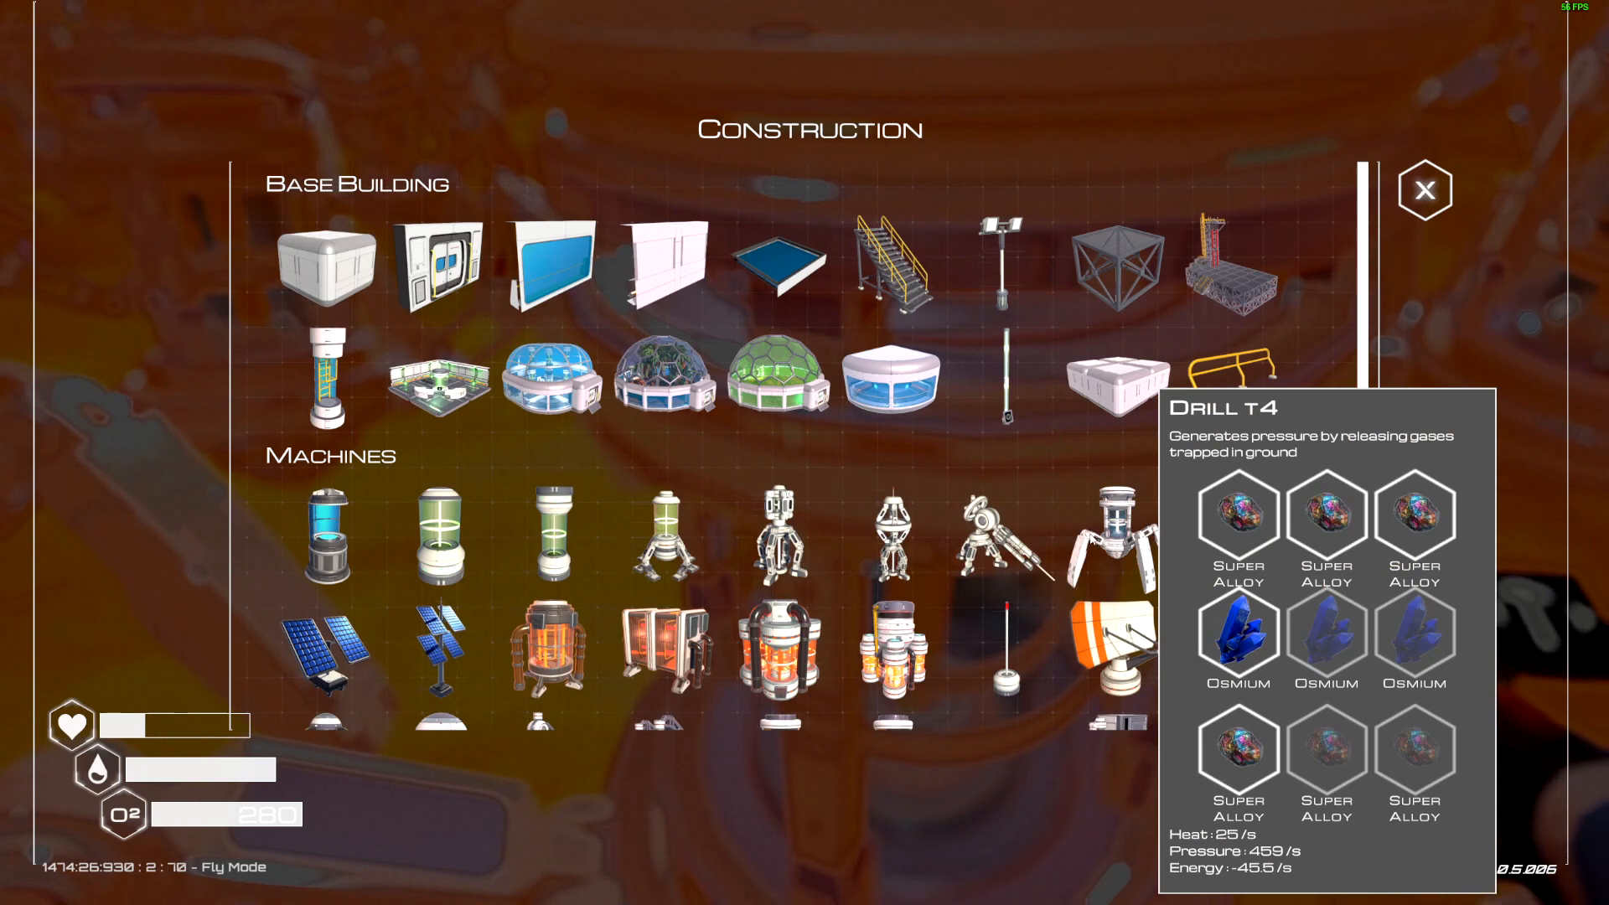
# Step: Close the construction catalogue and return inside the habitat toward the terminal screens
pyautogui.click(1425, 191)
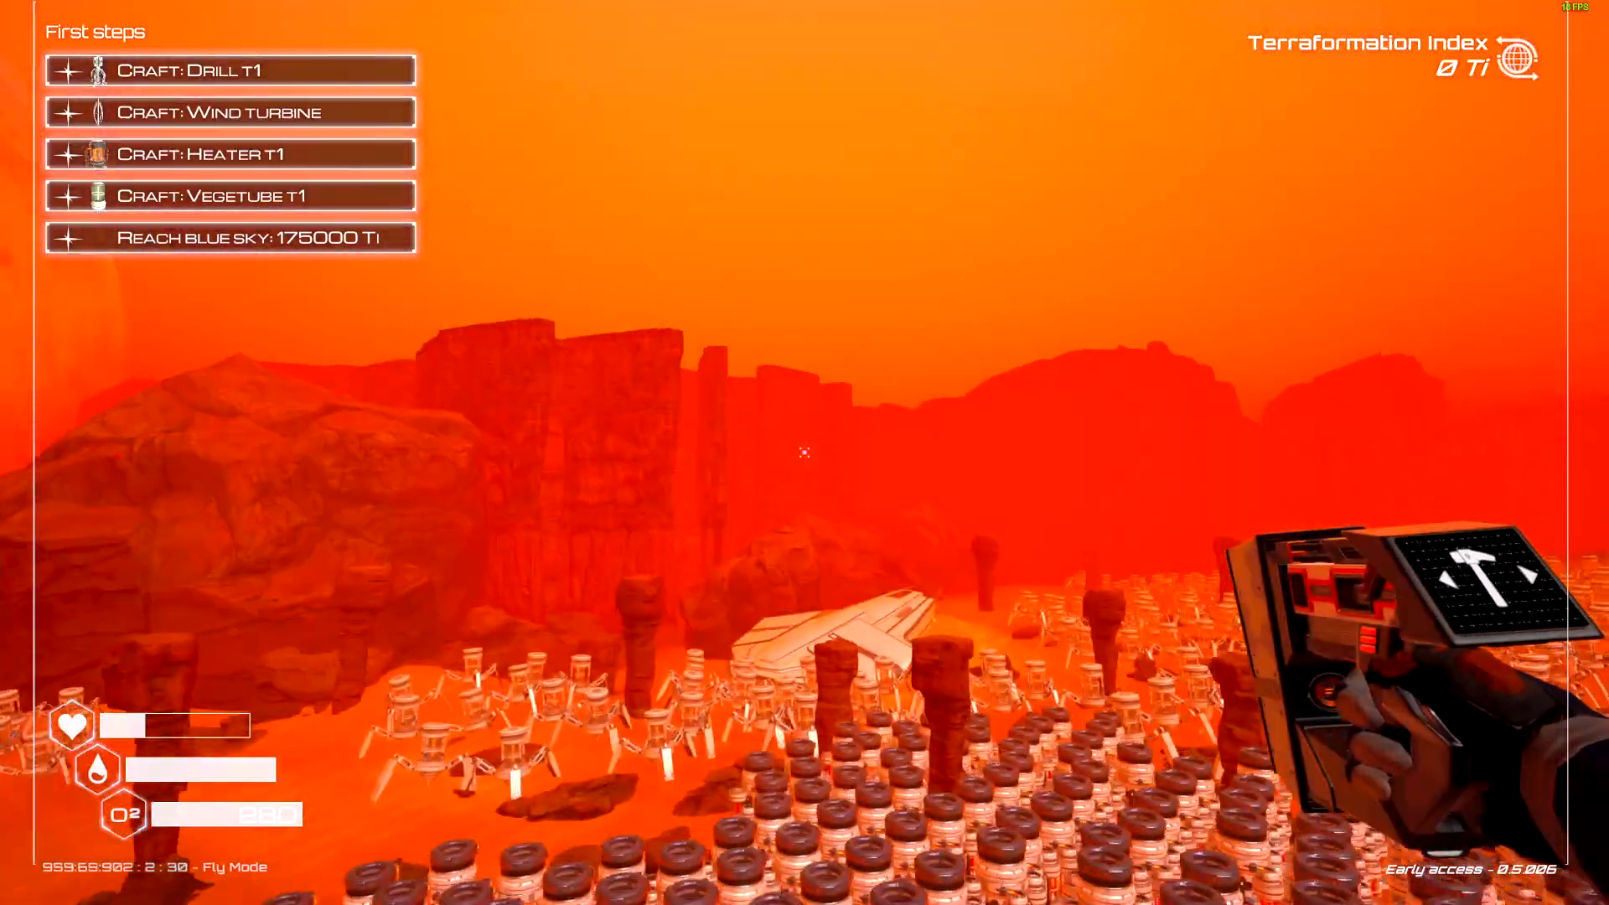
pyautogui.moveTo(804, 452)
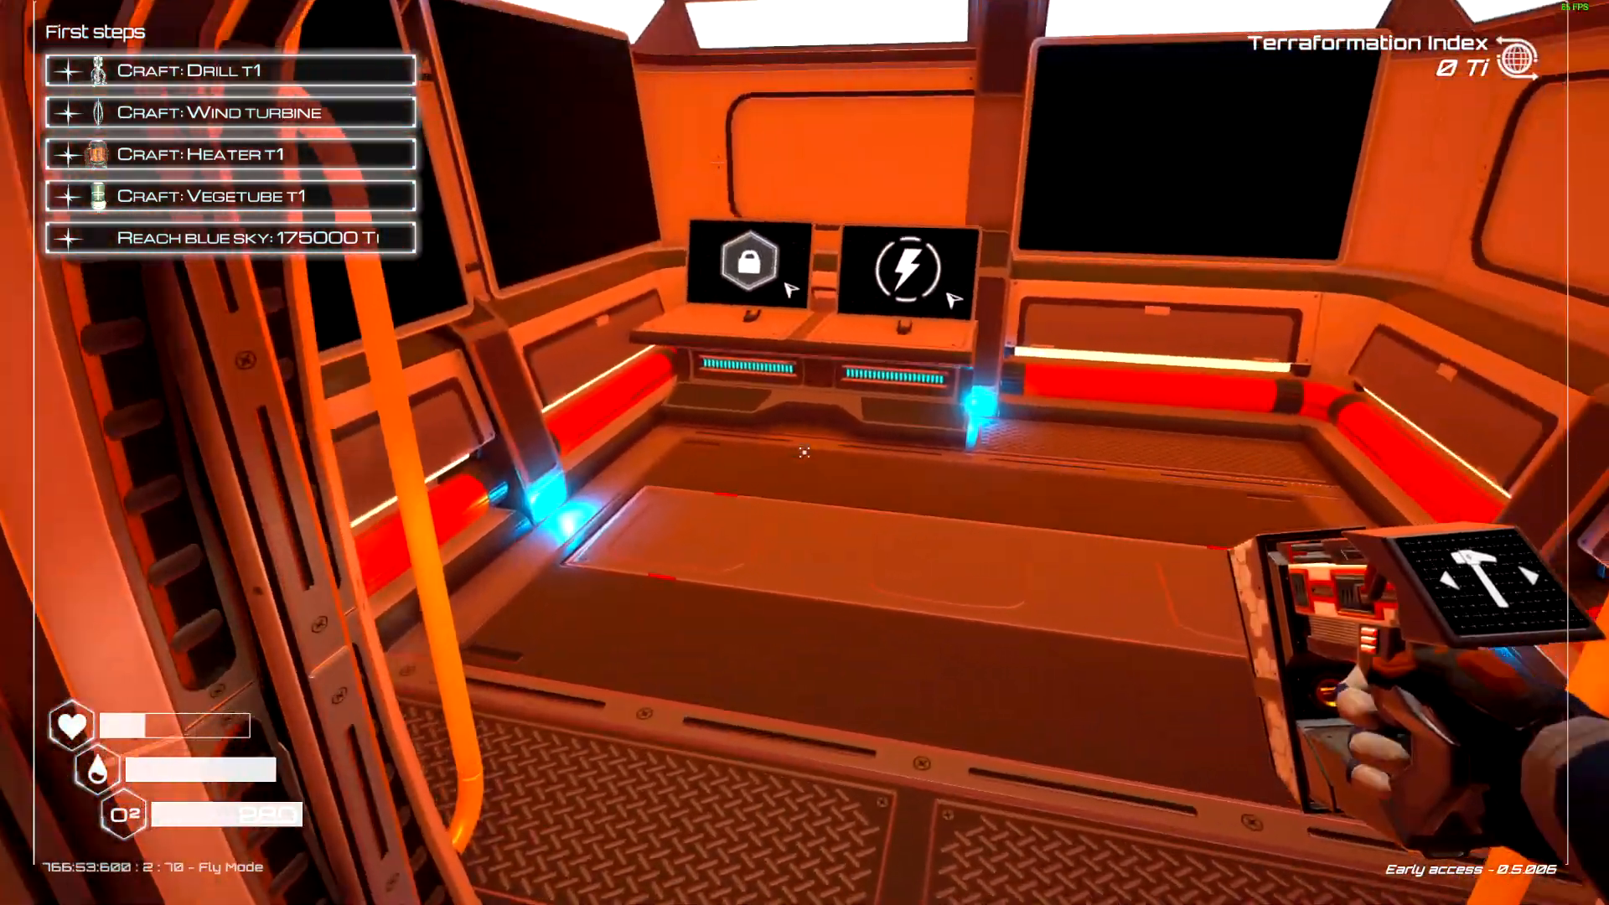
pyautogui.click(903, 268)
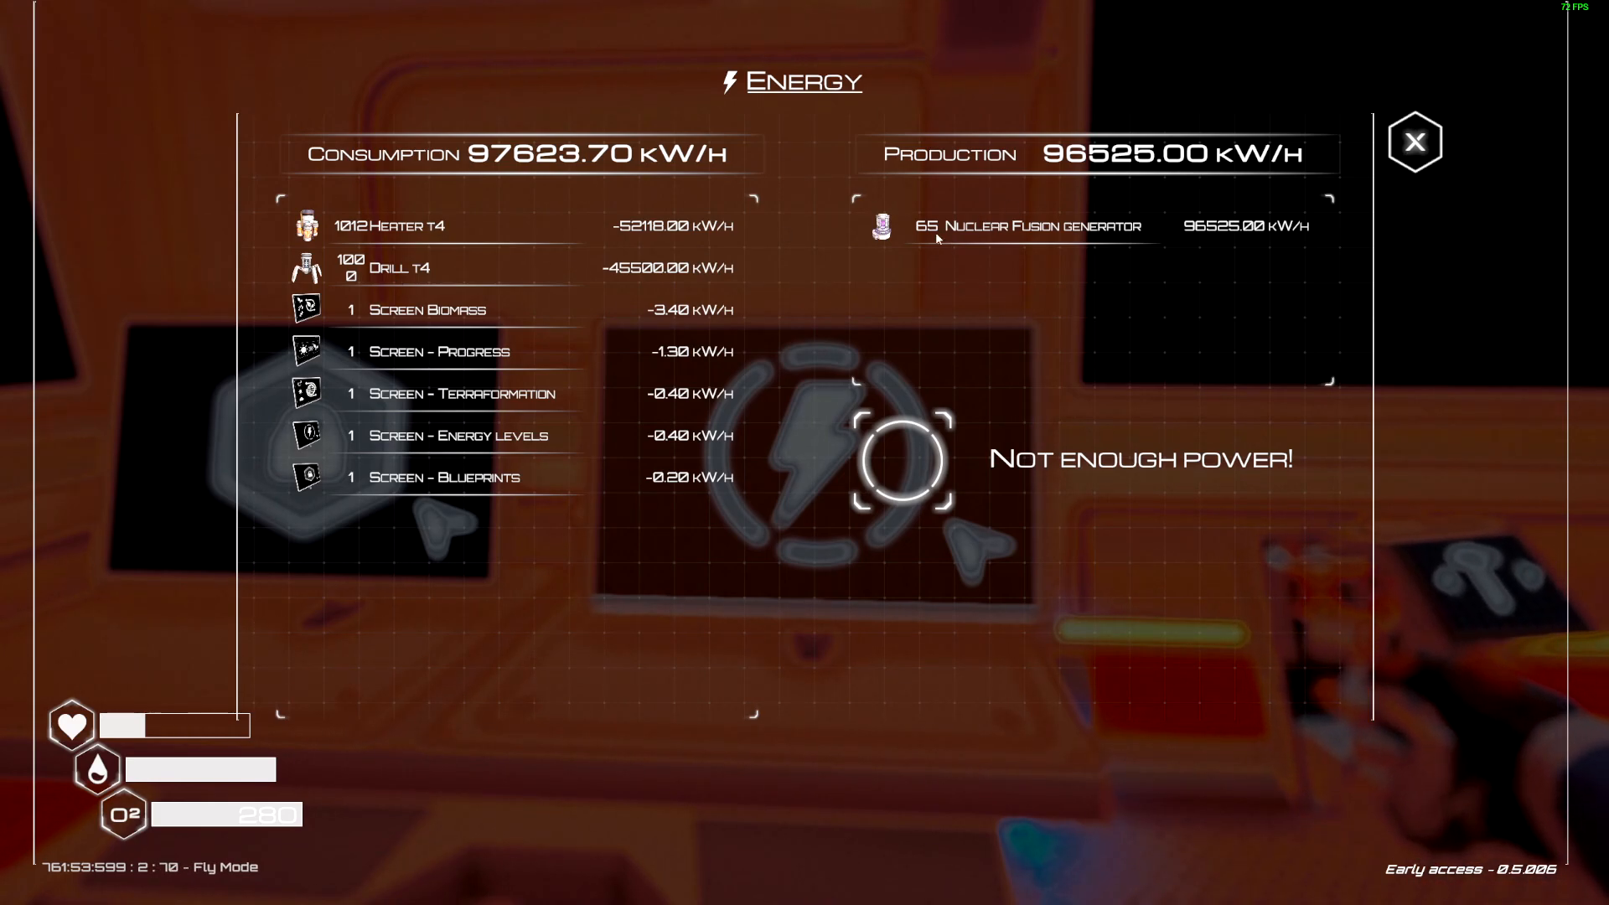
pyautogui.click(1414, 141)
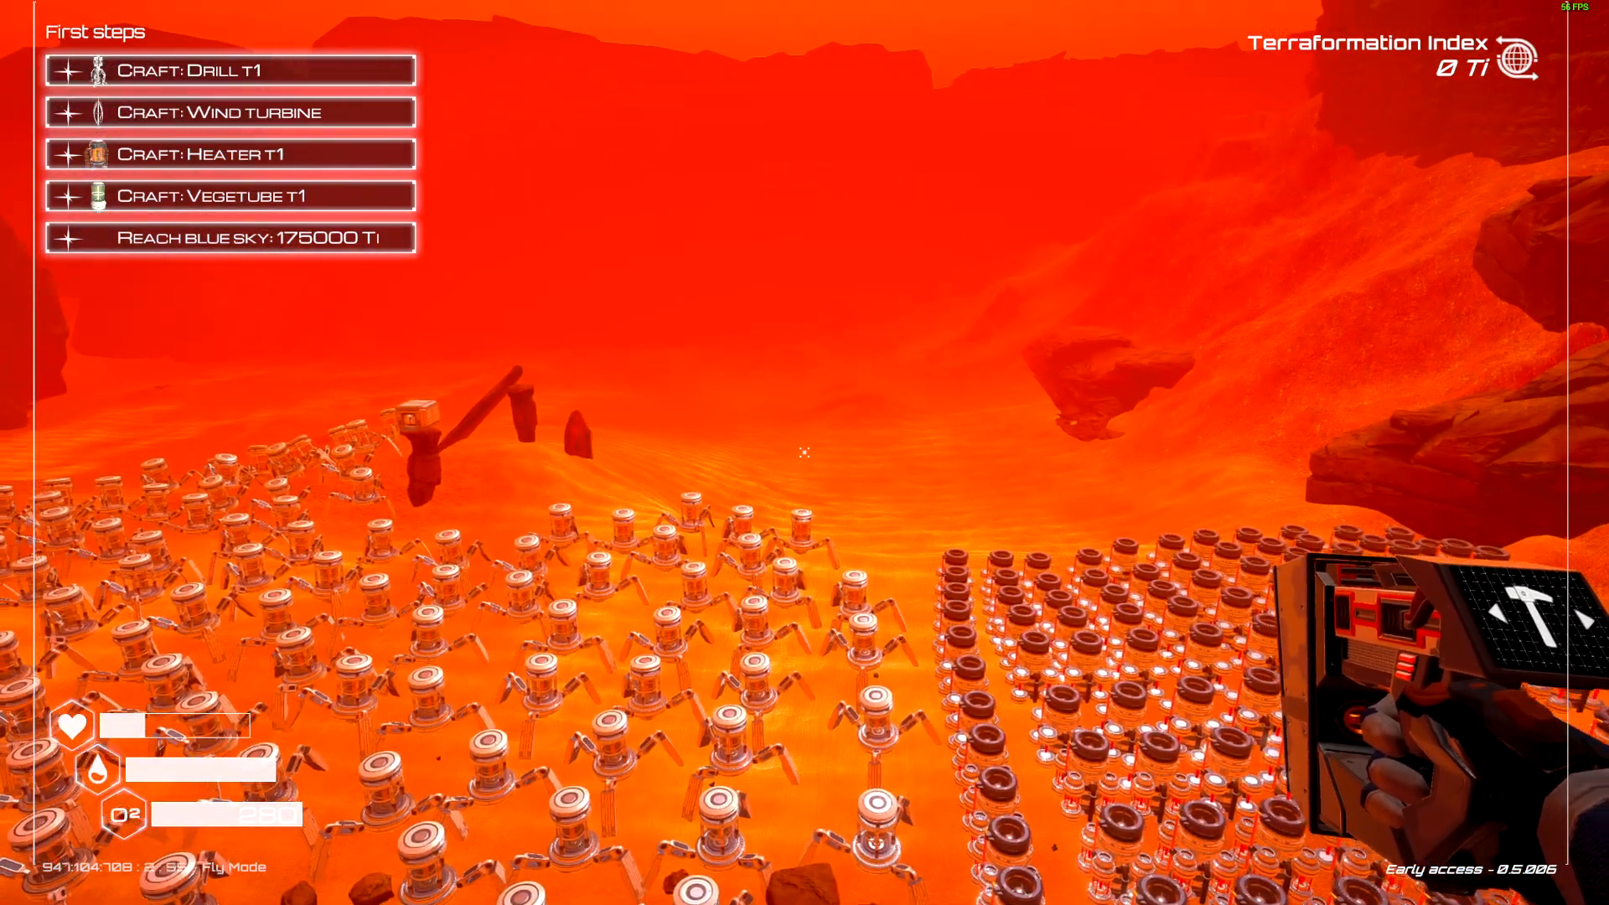
pyautogui.moveTo(805, 453)
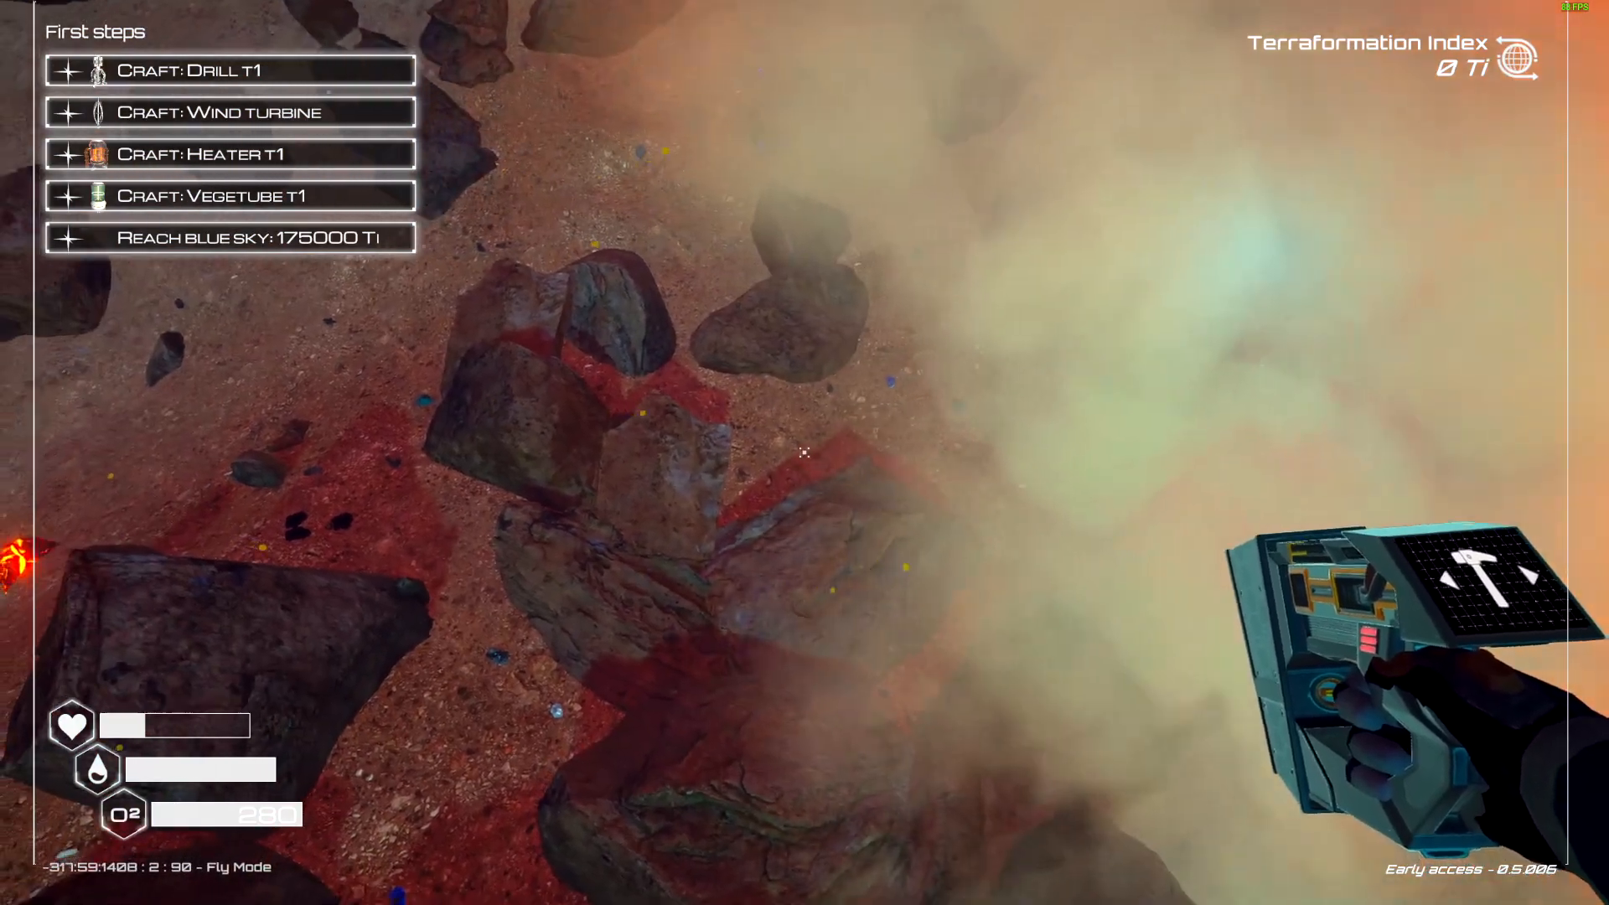
pyautogui.moveTo(804, 452)
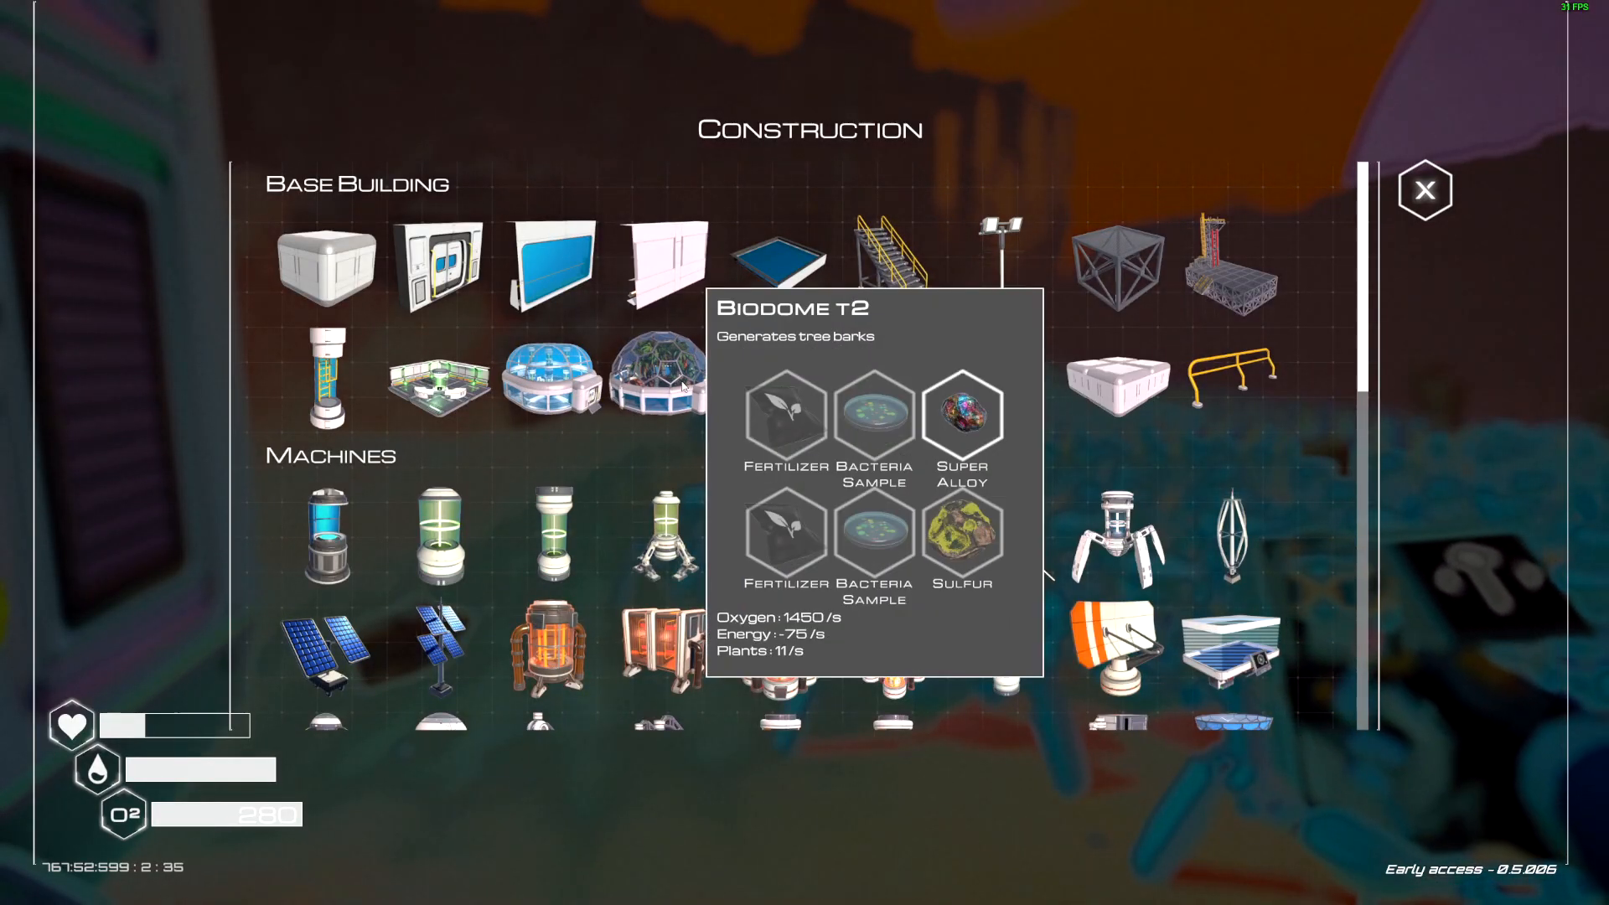
pyautogui.moveTo(546, 533)
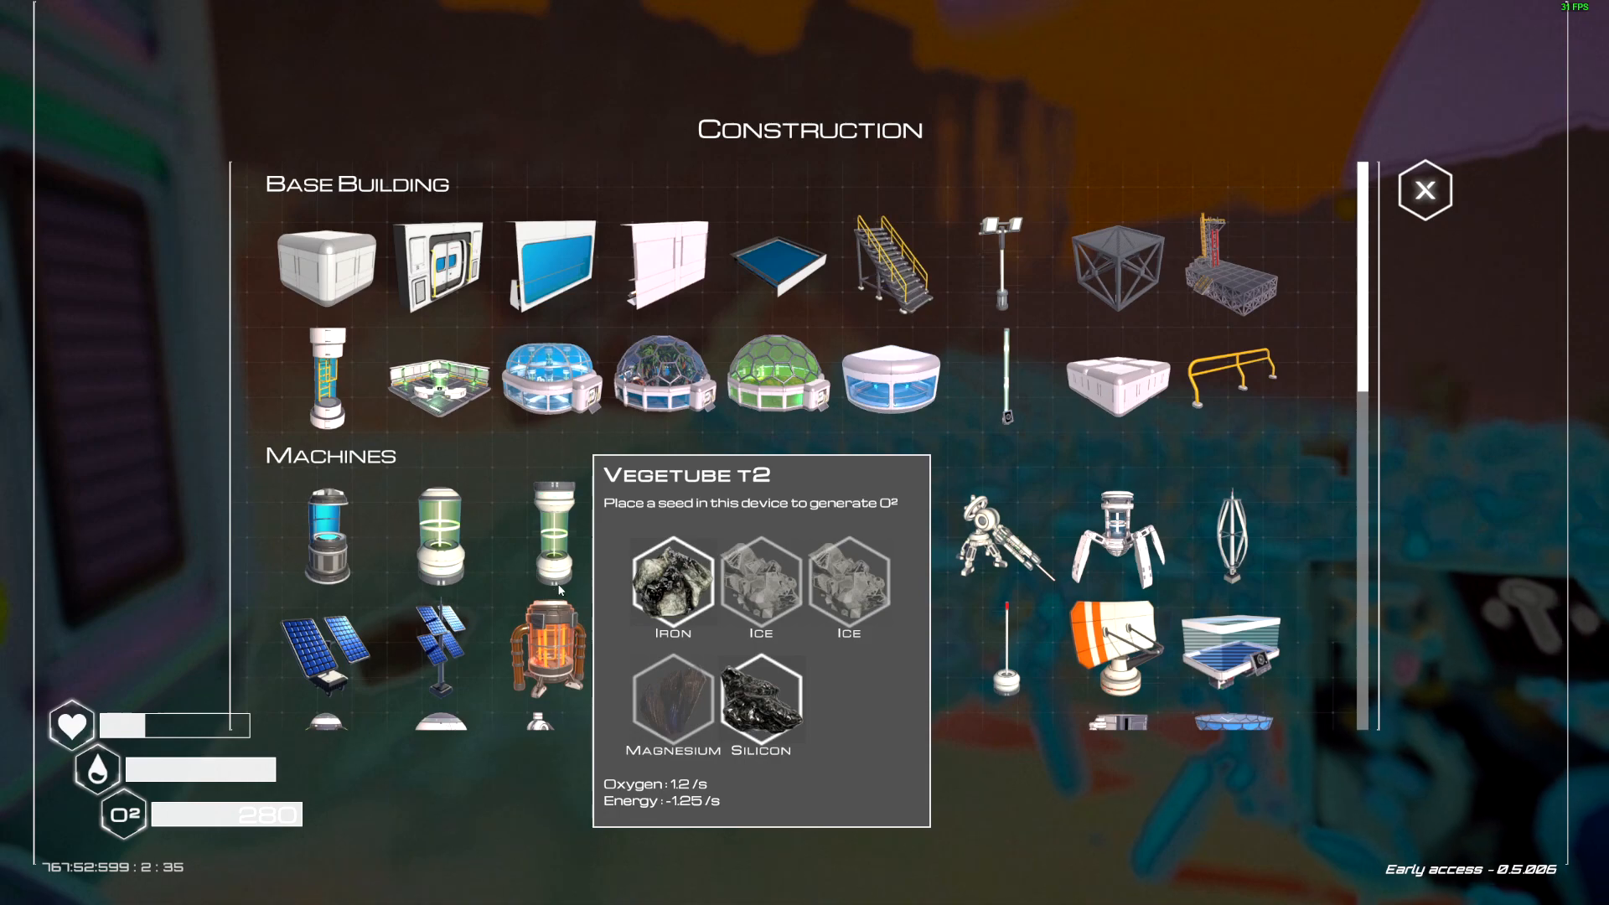
# Step: Check the Biodome T2 and Butterfly dome costs, then browse down the Machines section
pyautogui.click(1424, 191)
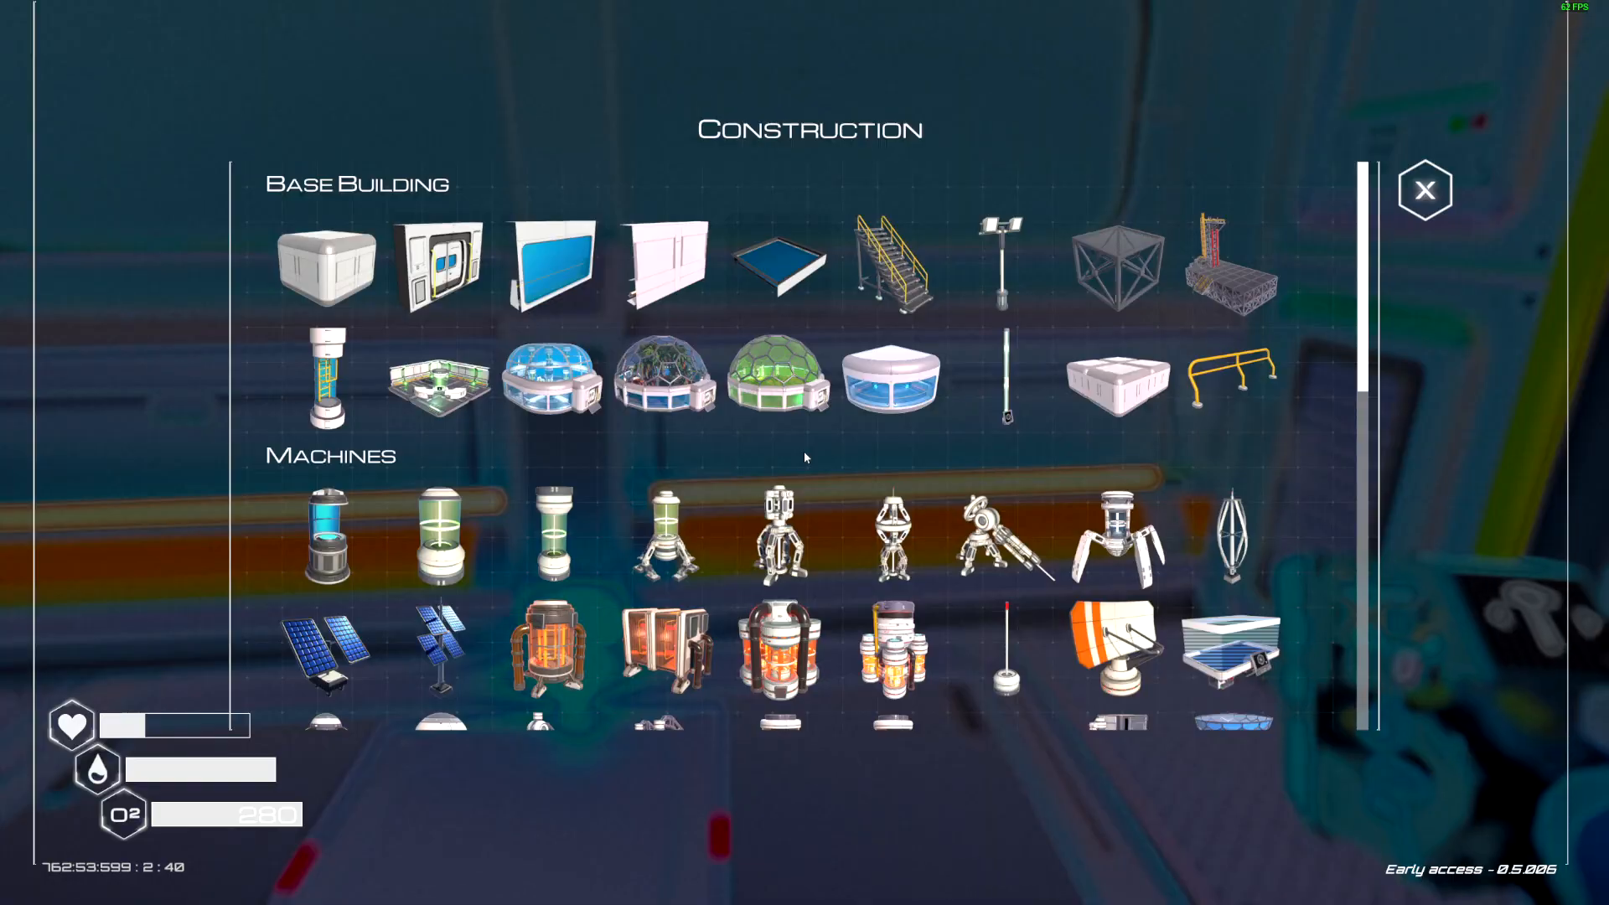
pyautogui.moveTo(550, 532)
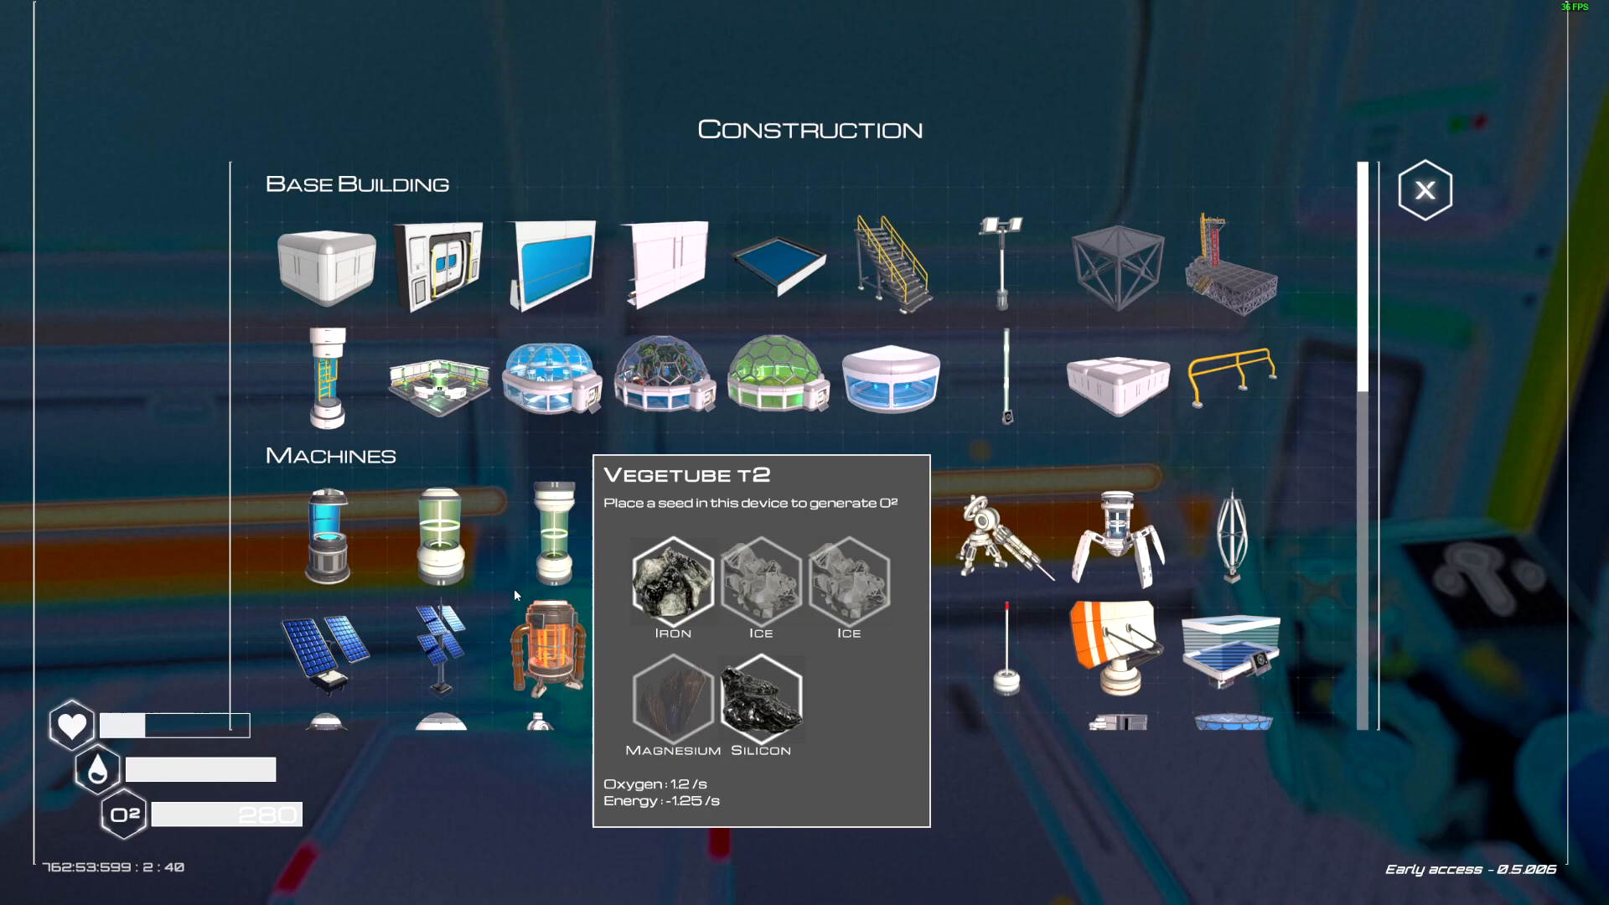
pyautogui.moveTo(662, 380)
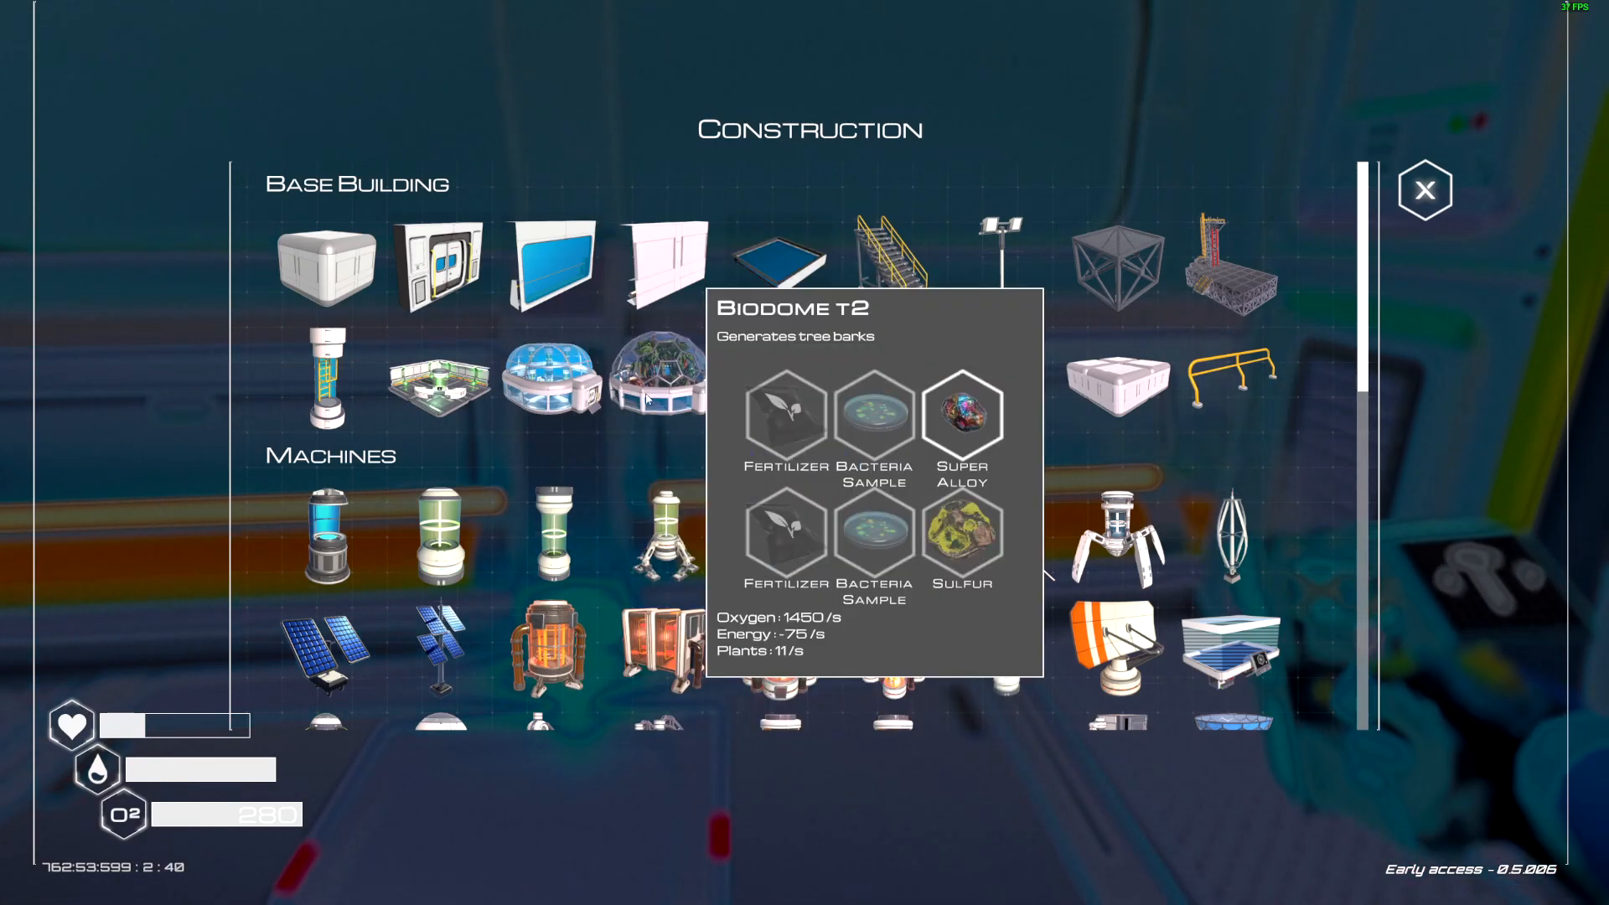
pyautogui.moveTo(764, 369)
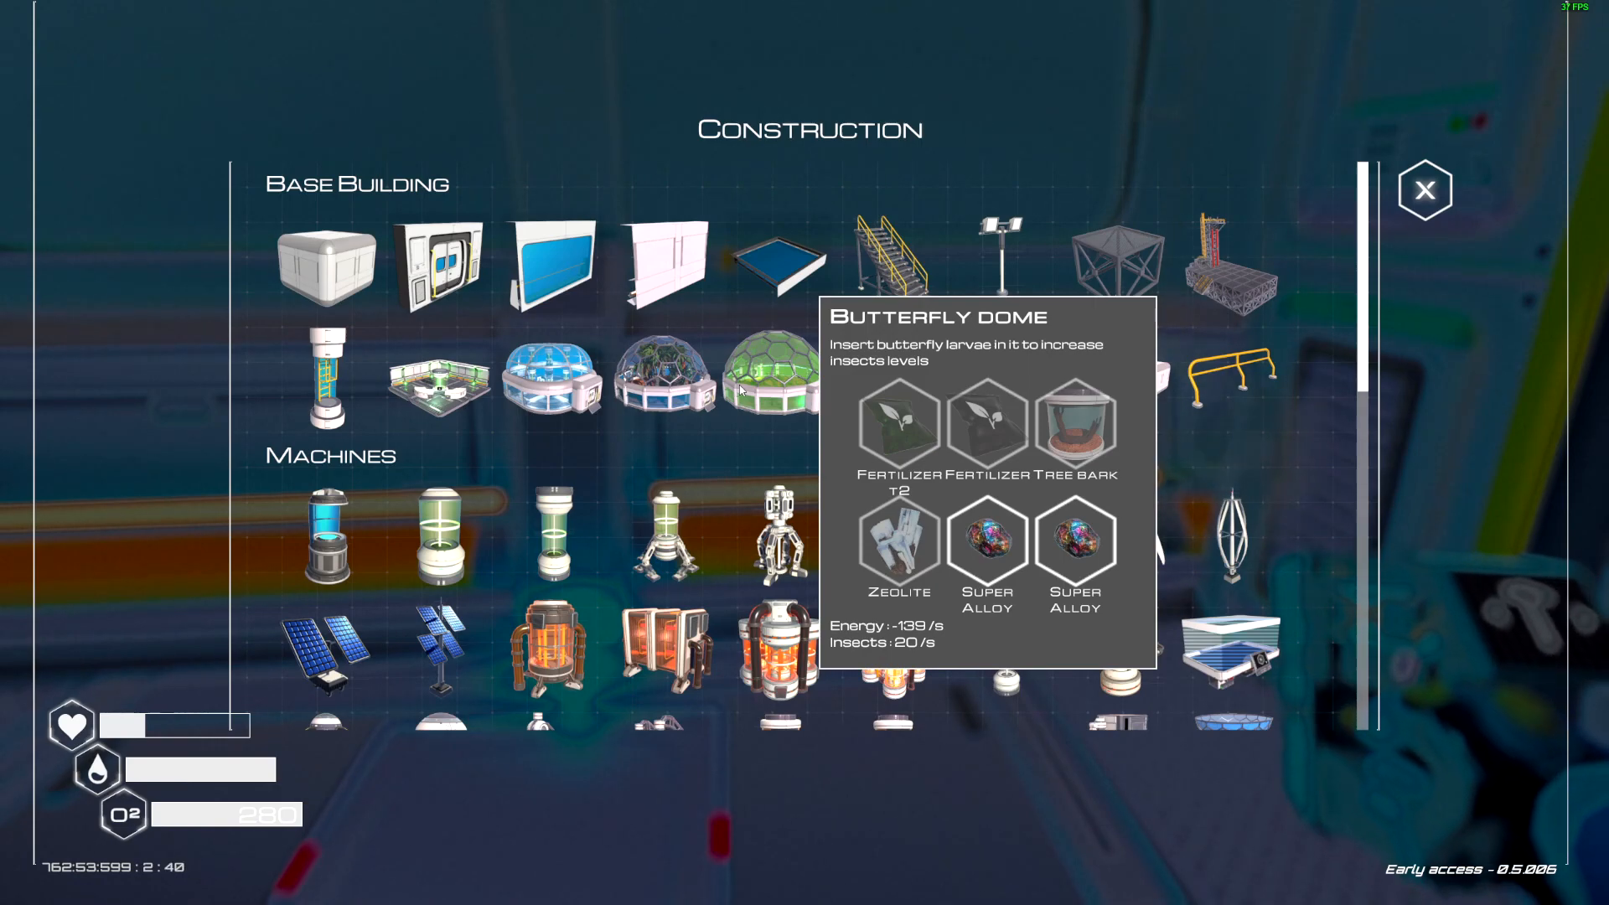
pyautogui.moveTo(667, 385)
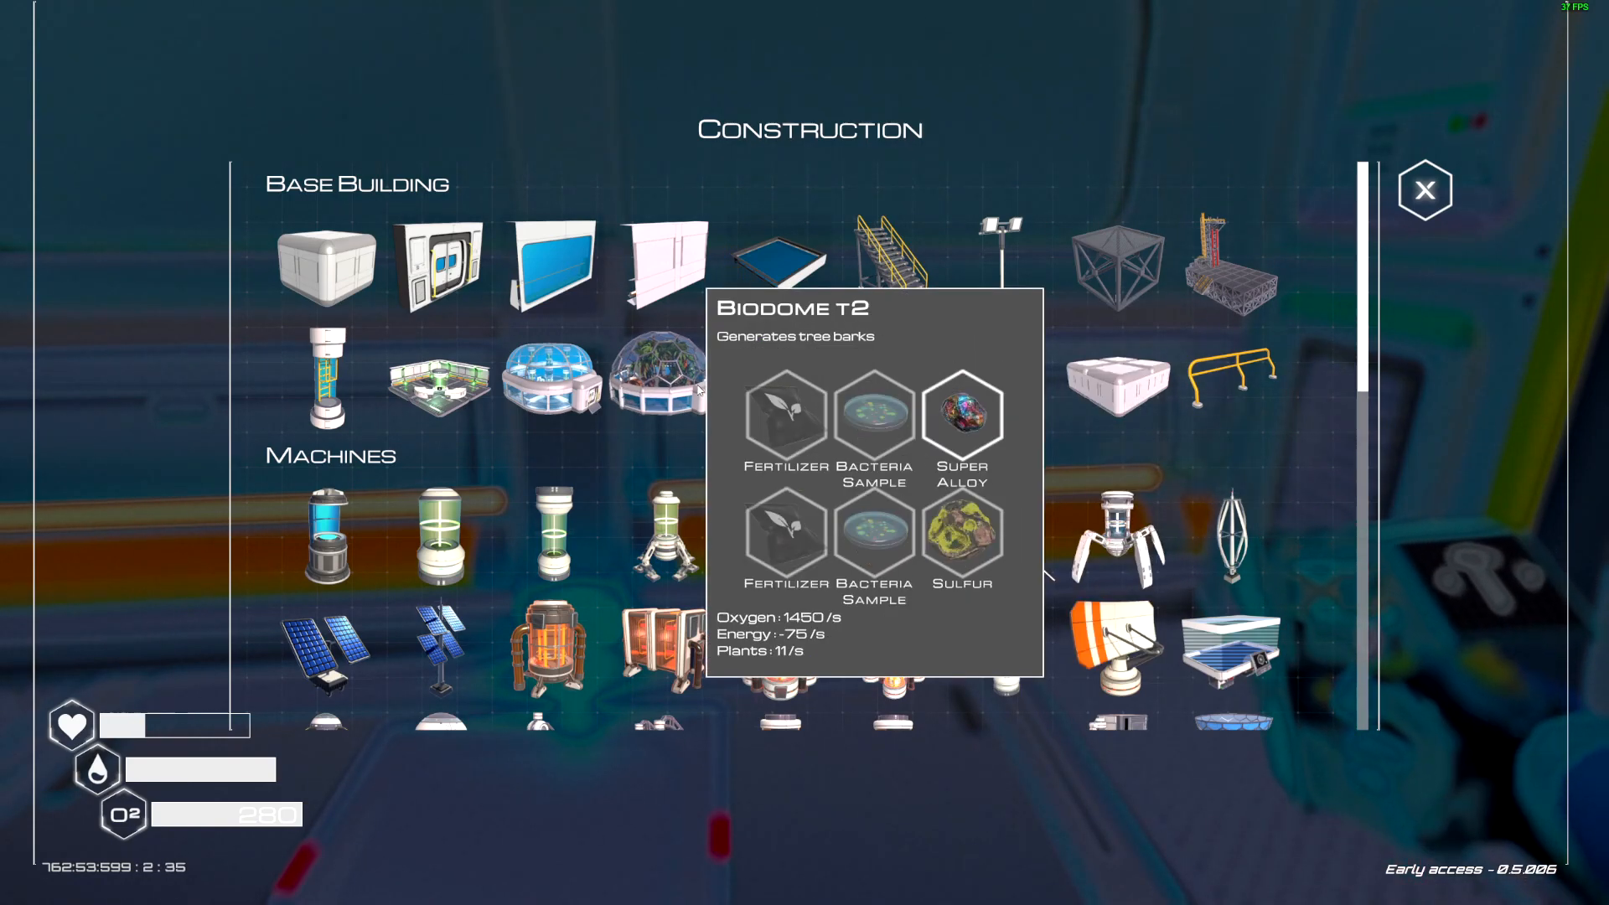
pyautogui.scroll(-3)
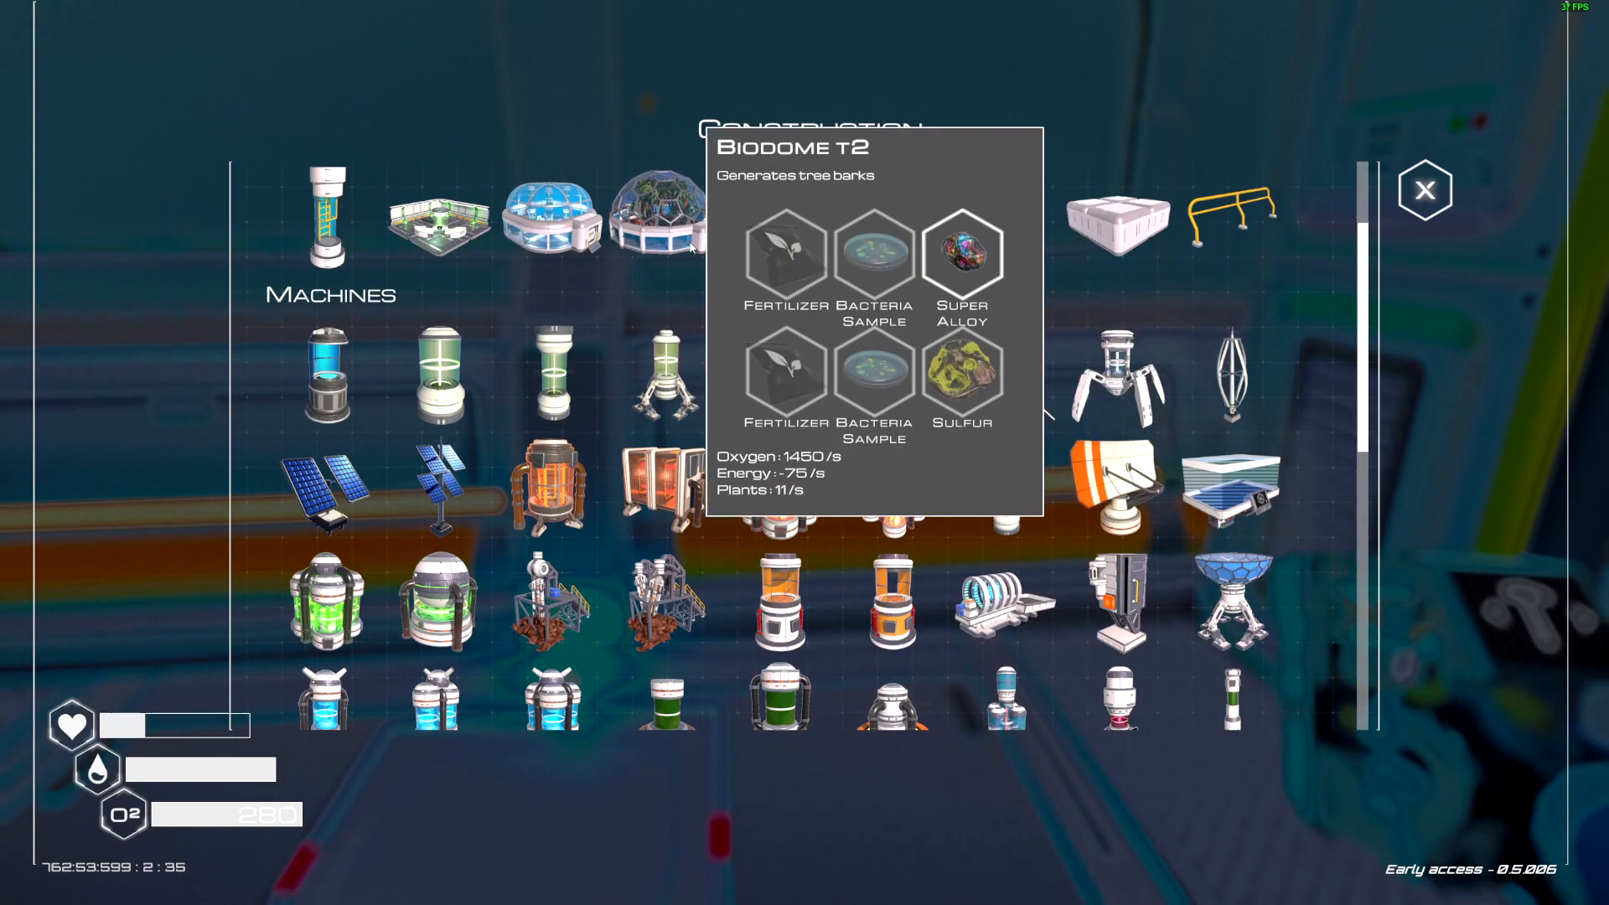
pyautogui.click(1425, 191)
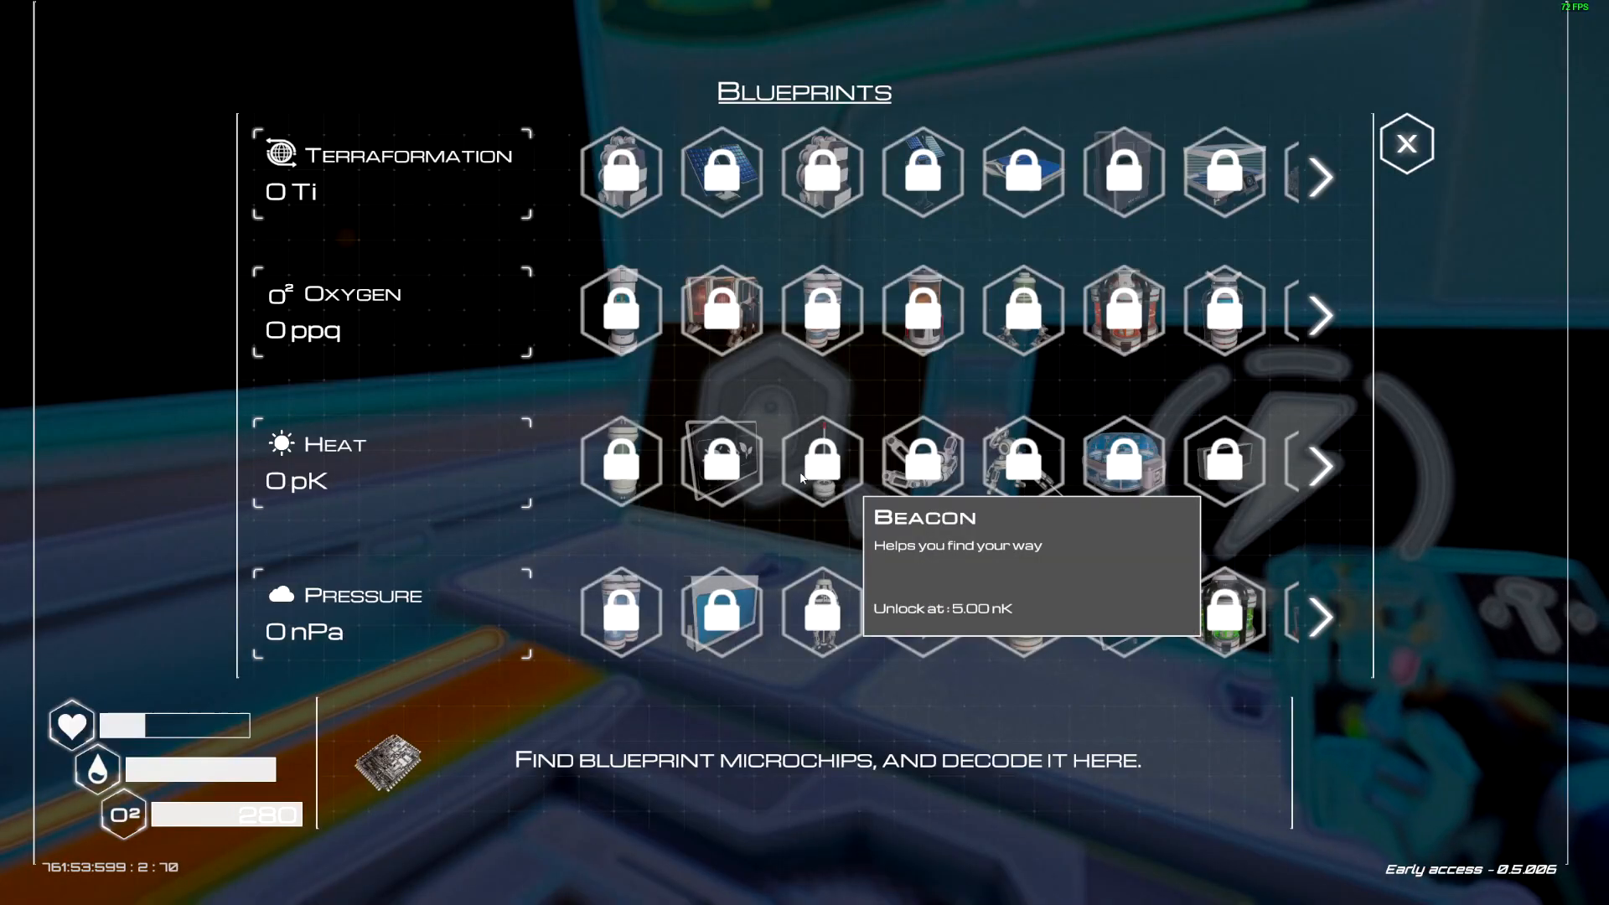
pyautogui.moveTo(1122, 318)
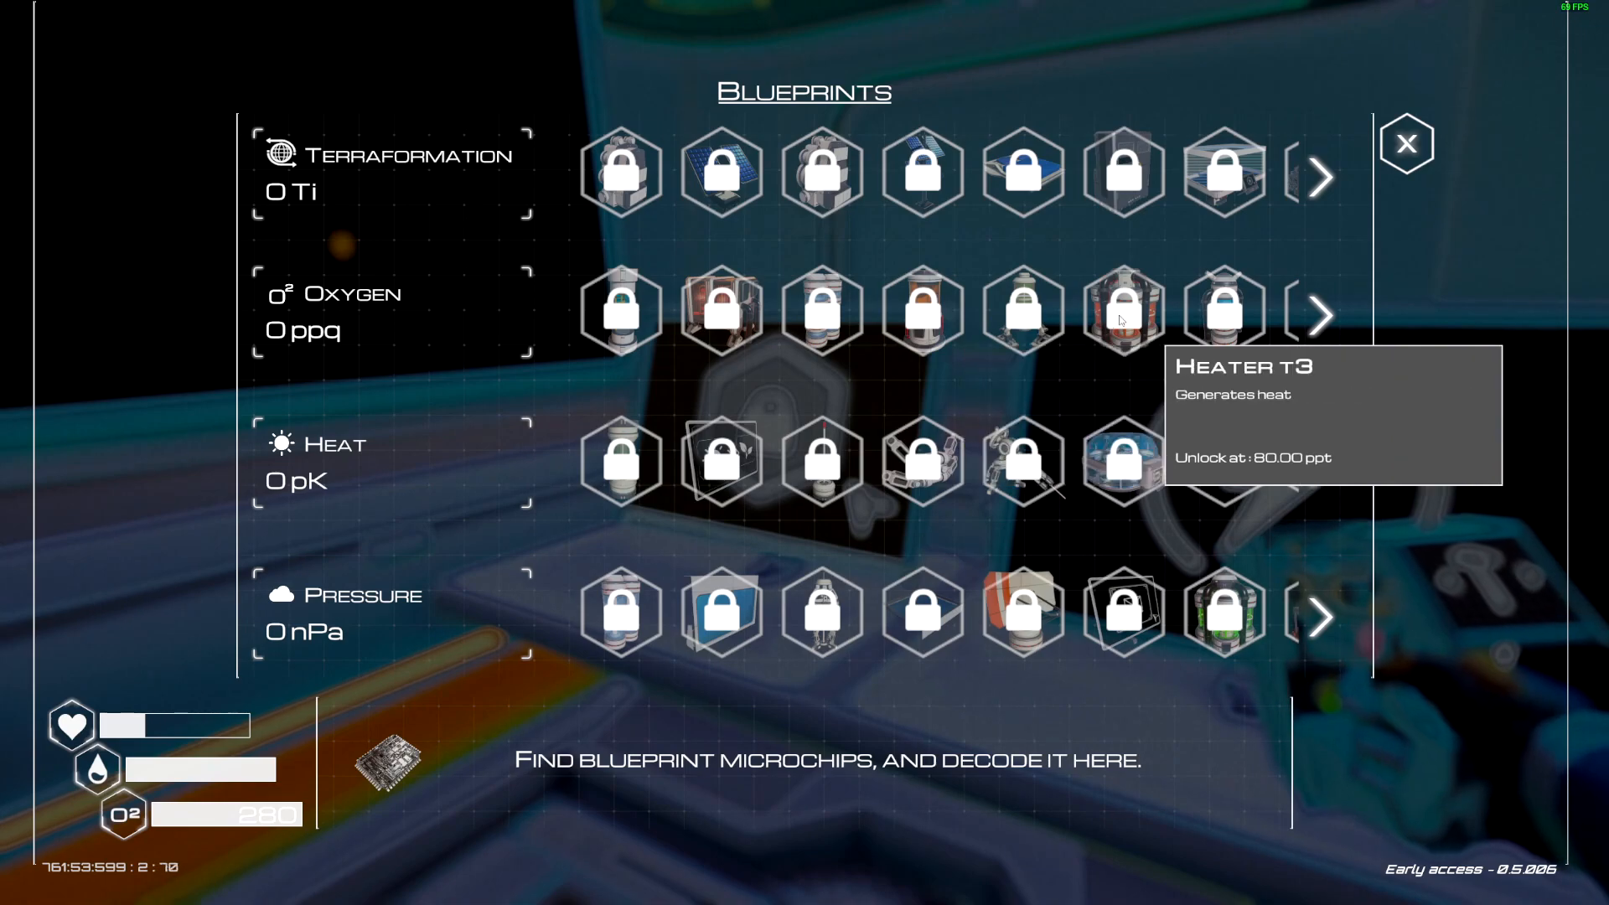
pyautogui.moveTo(642, 455)
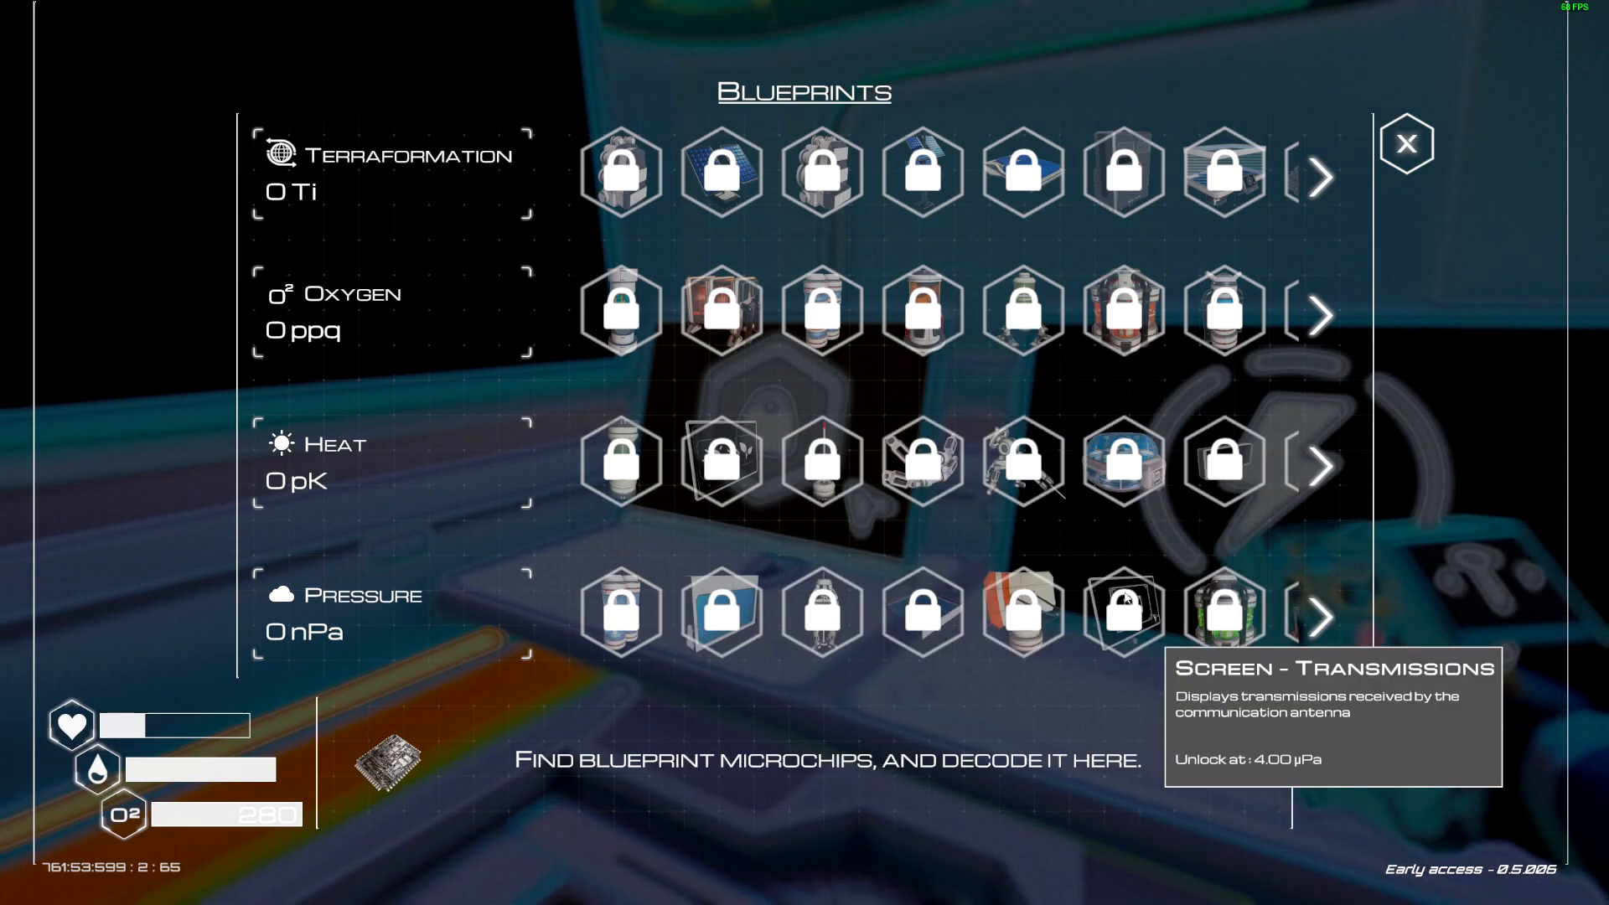
pyautogui.moveTo(1222, 169)
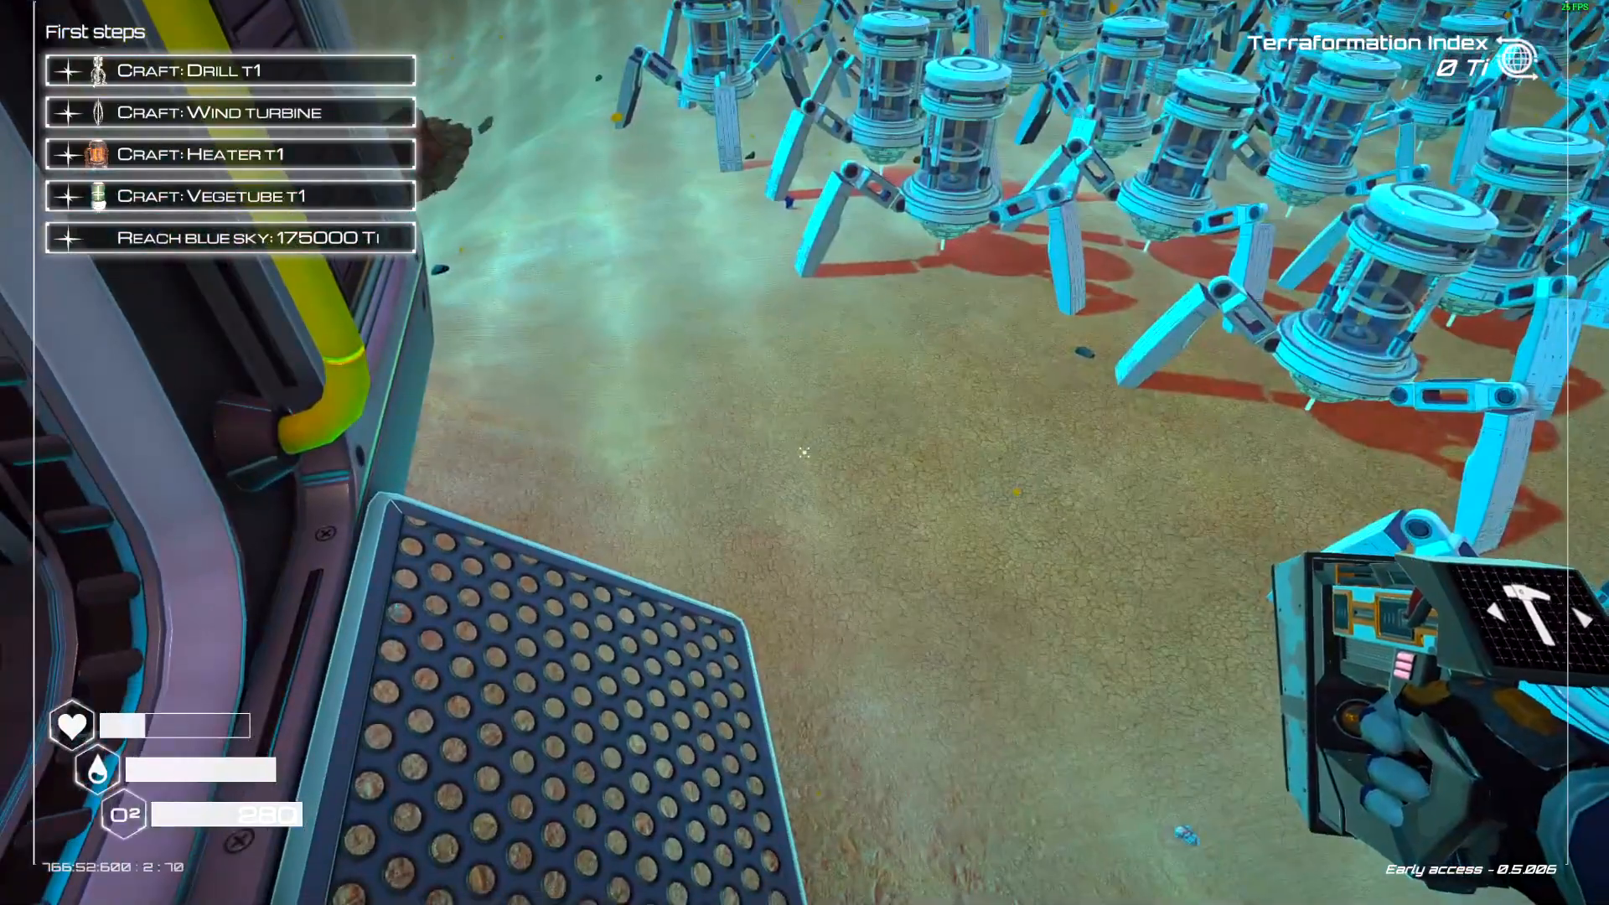
pyautogui.moveTo(804, 453)
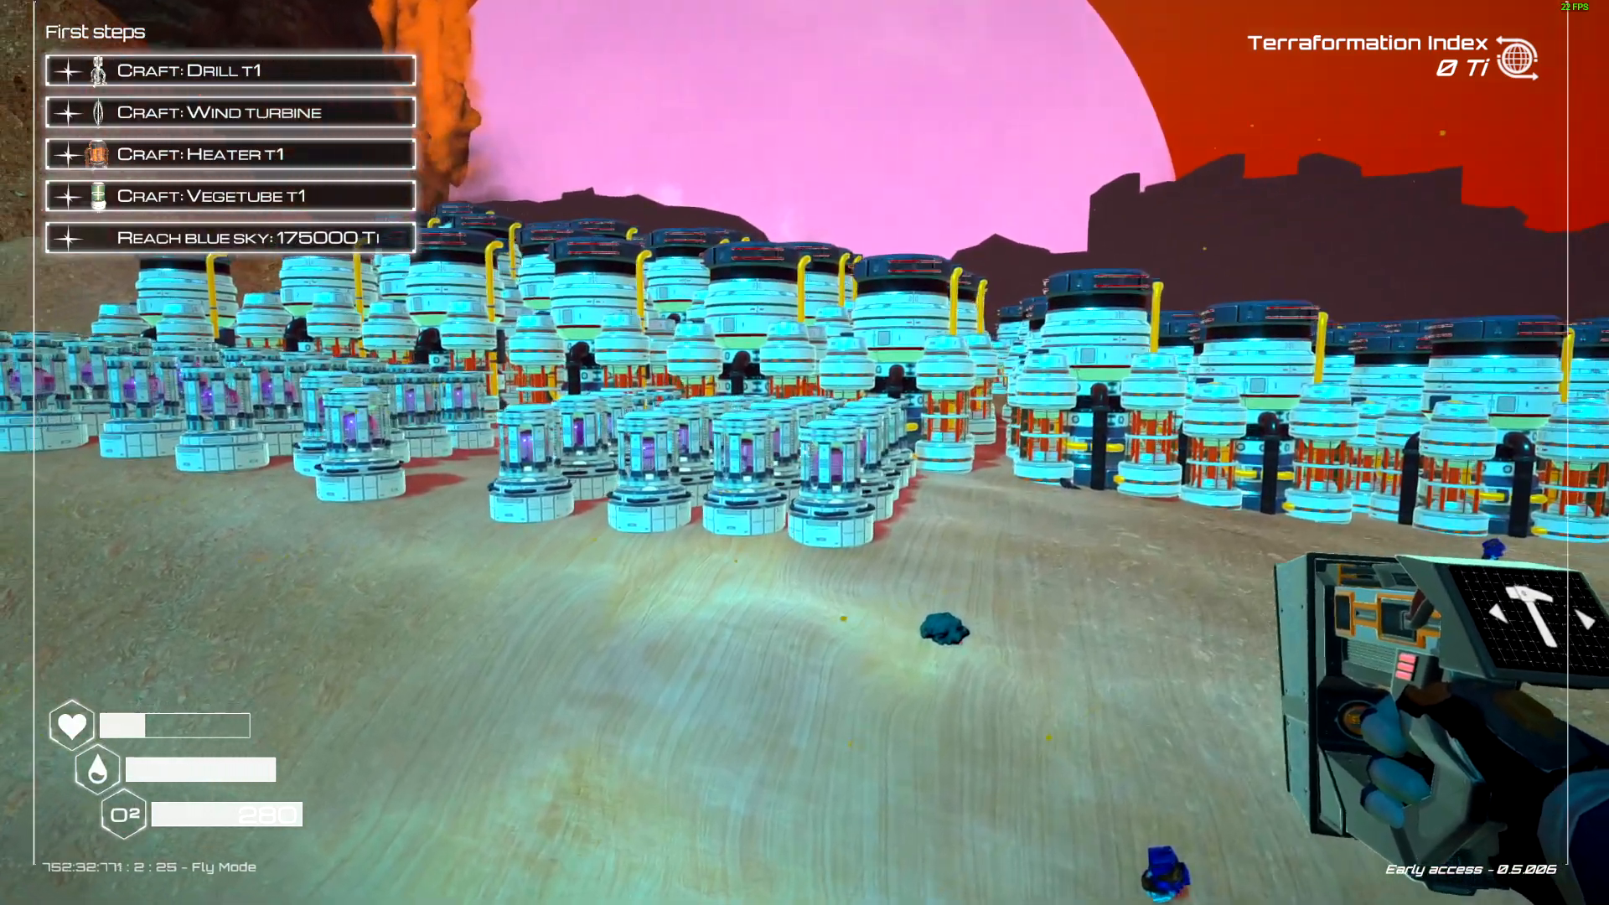
pyautogui.moveTo(805, 453)
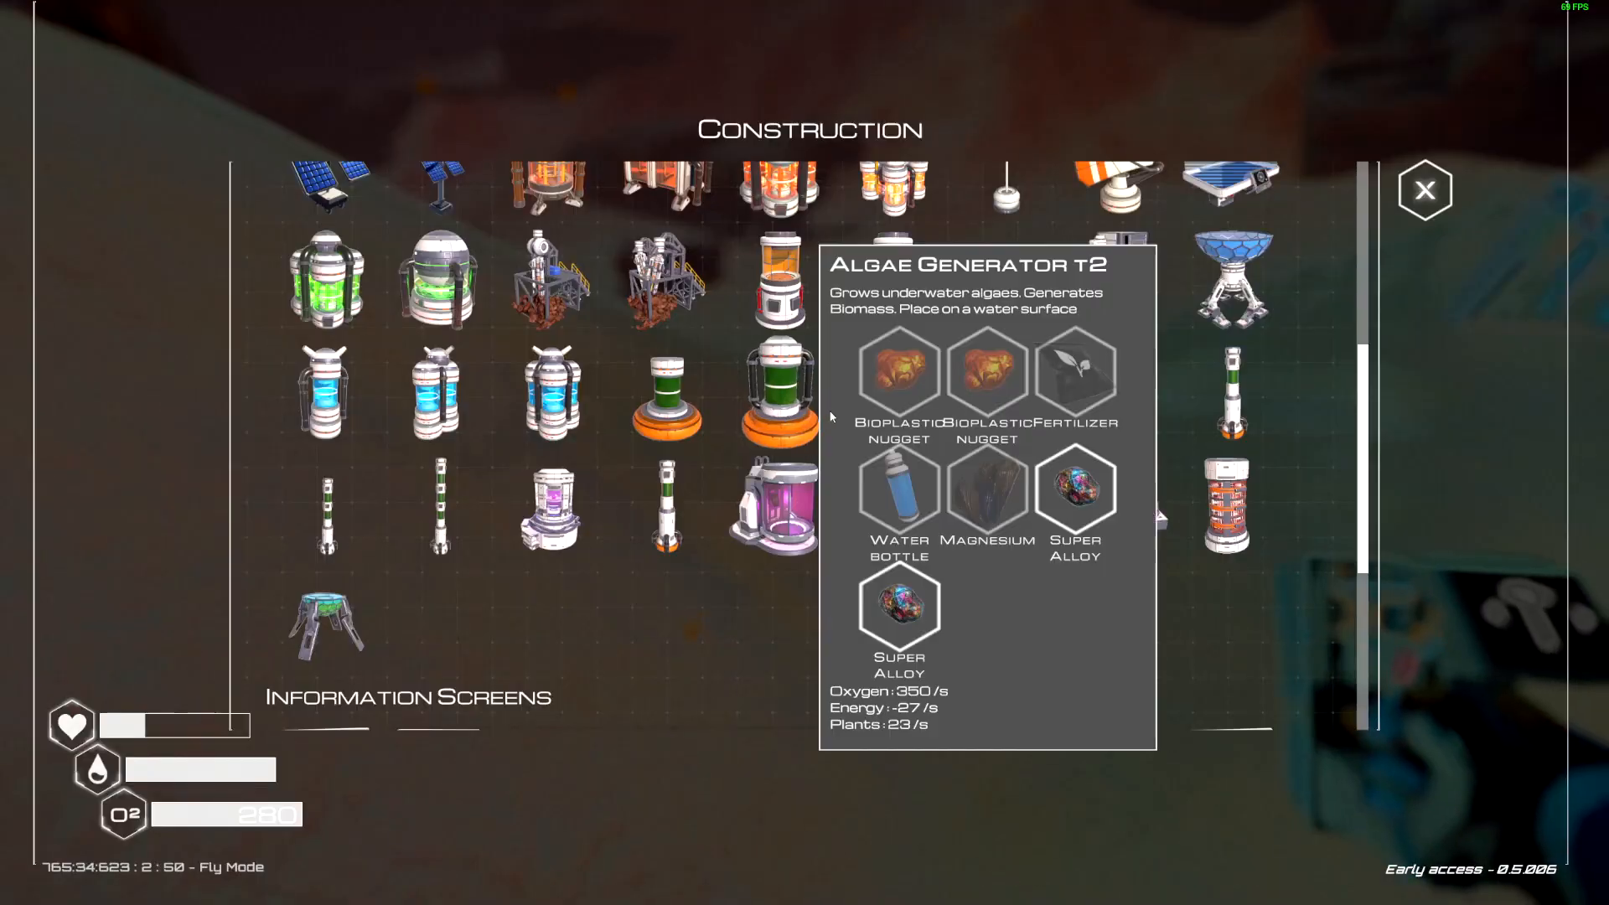
# Step: Bring up the Construction menu and browse the Base Building and Machines sections
pyautogui.click(1424, 191)
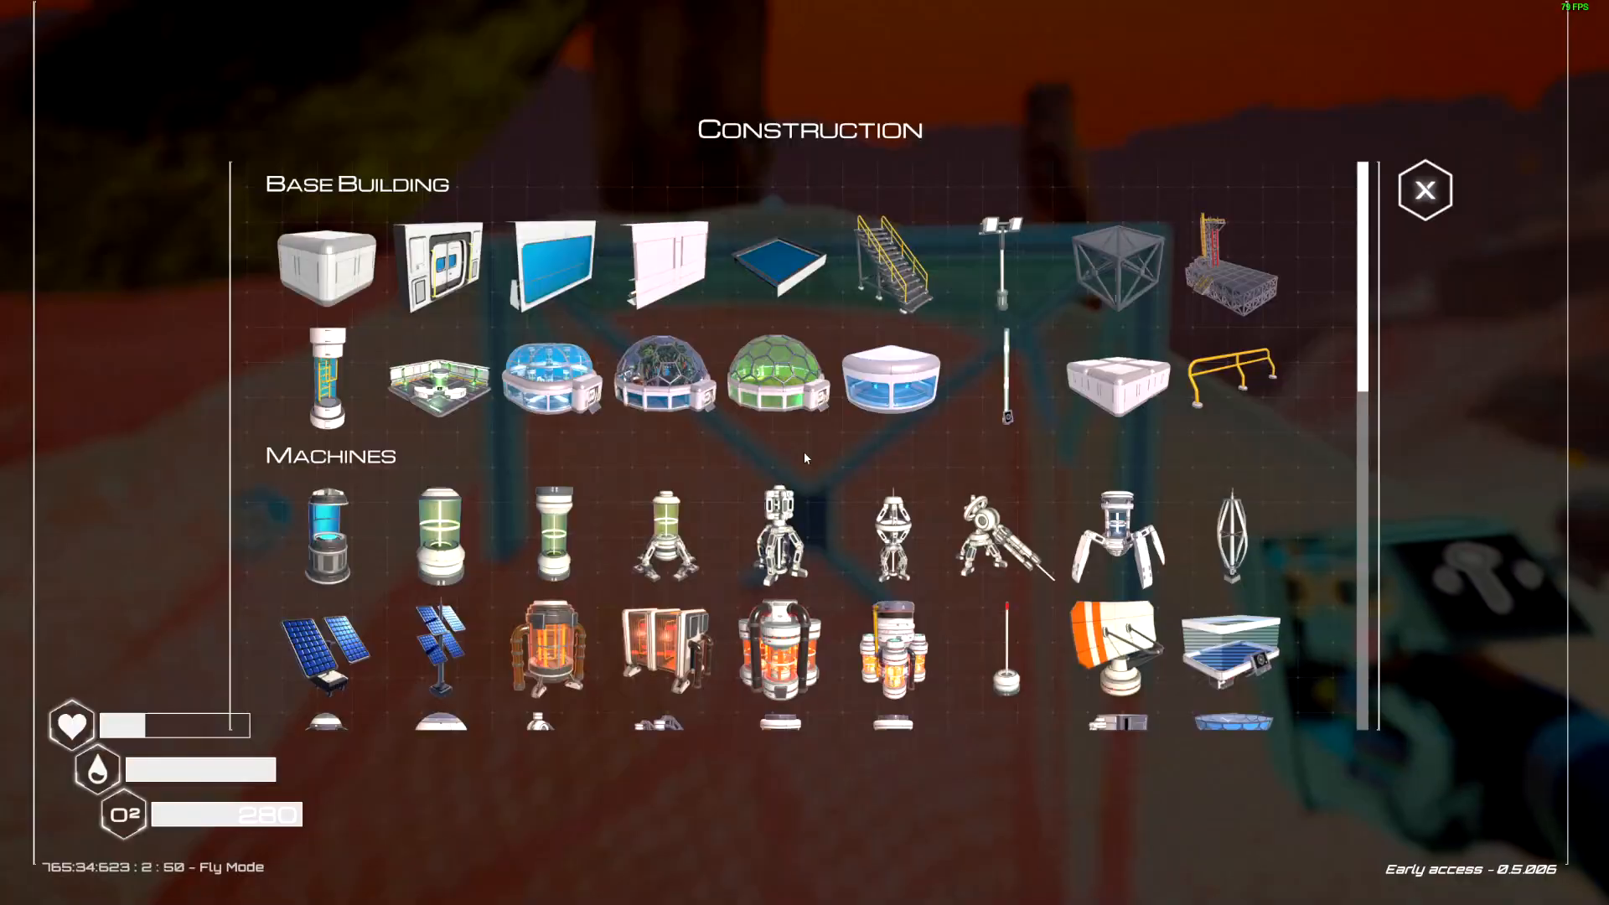
pyautogui.scroll(-3)
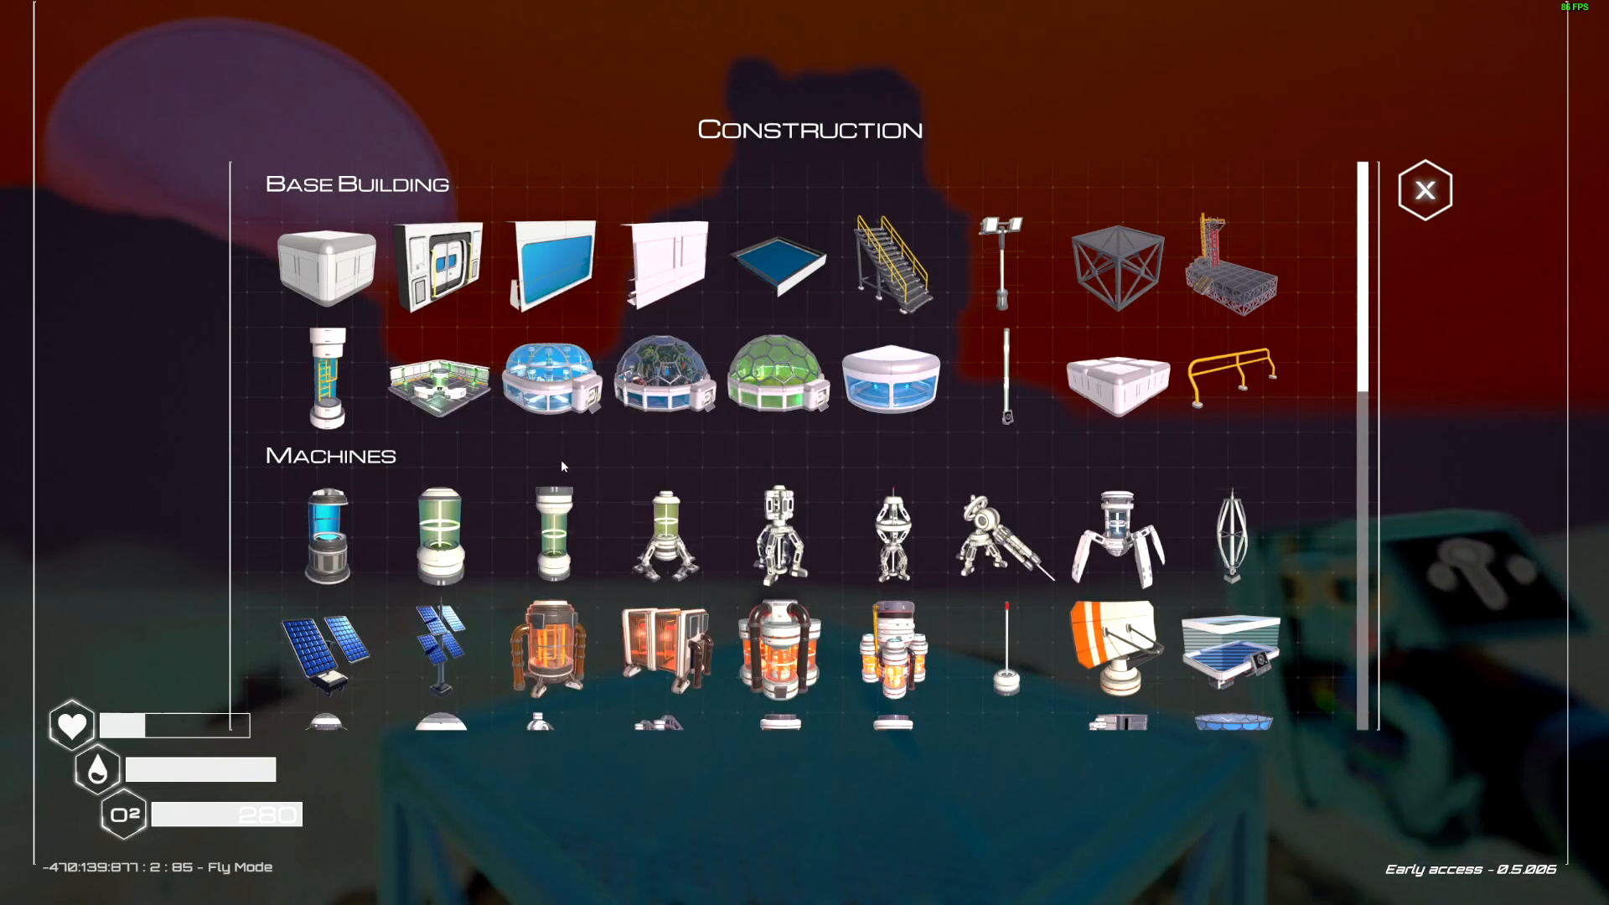
# Step: Select the Nuclear Fusion generator from the Machines section to build next
pyautogui.scroll(-3)
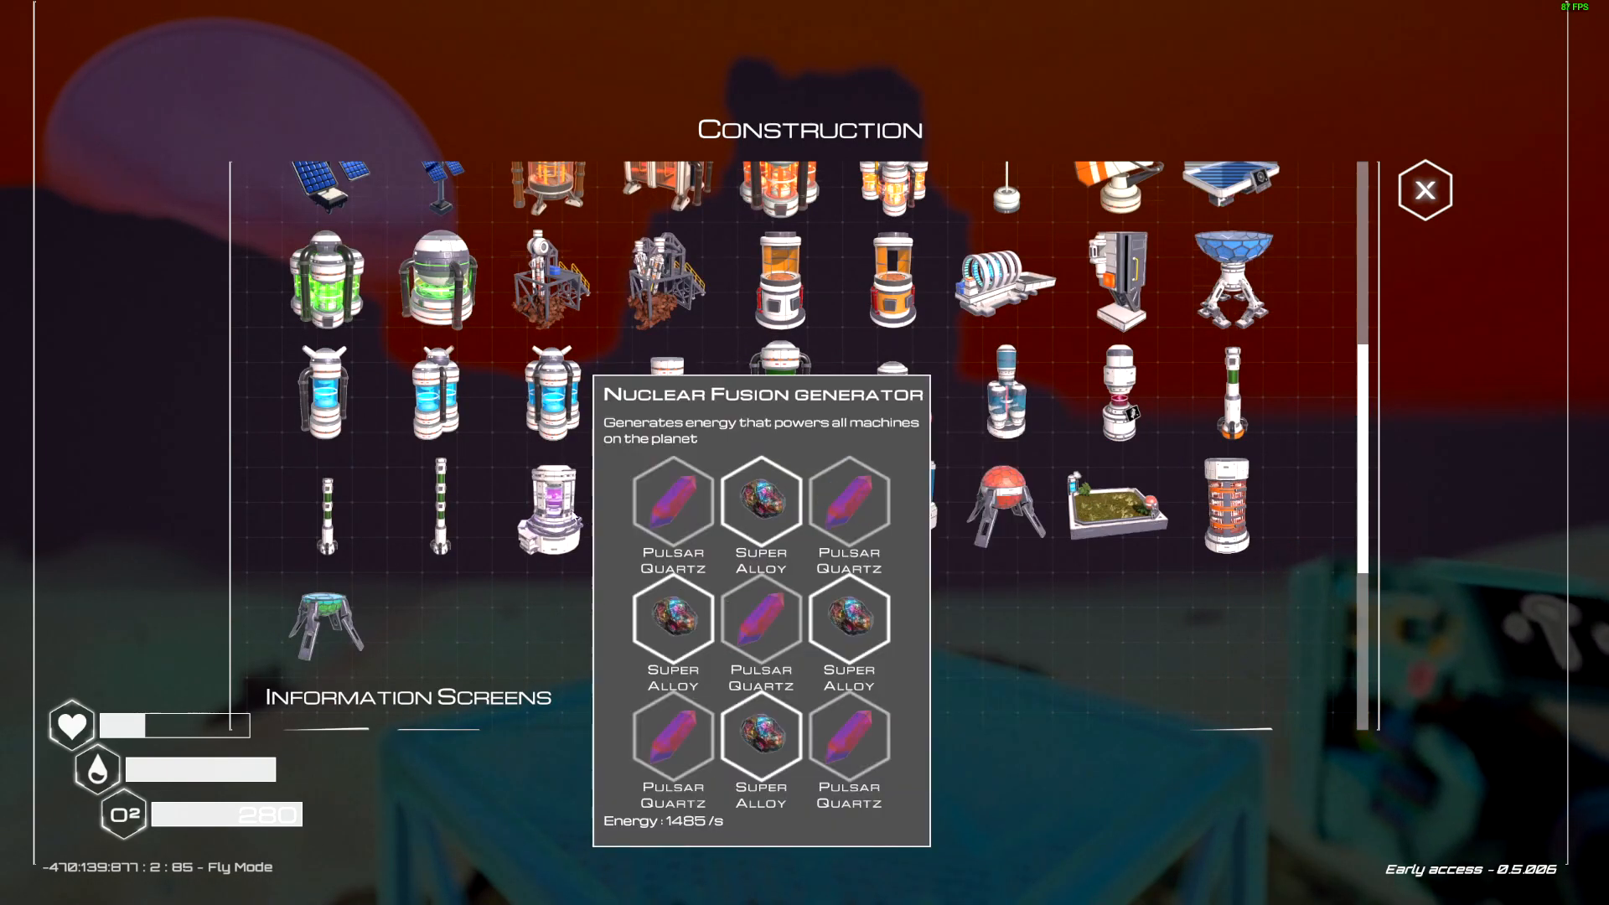
pyautogui.click(1424, 191)
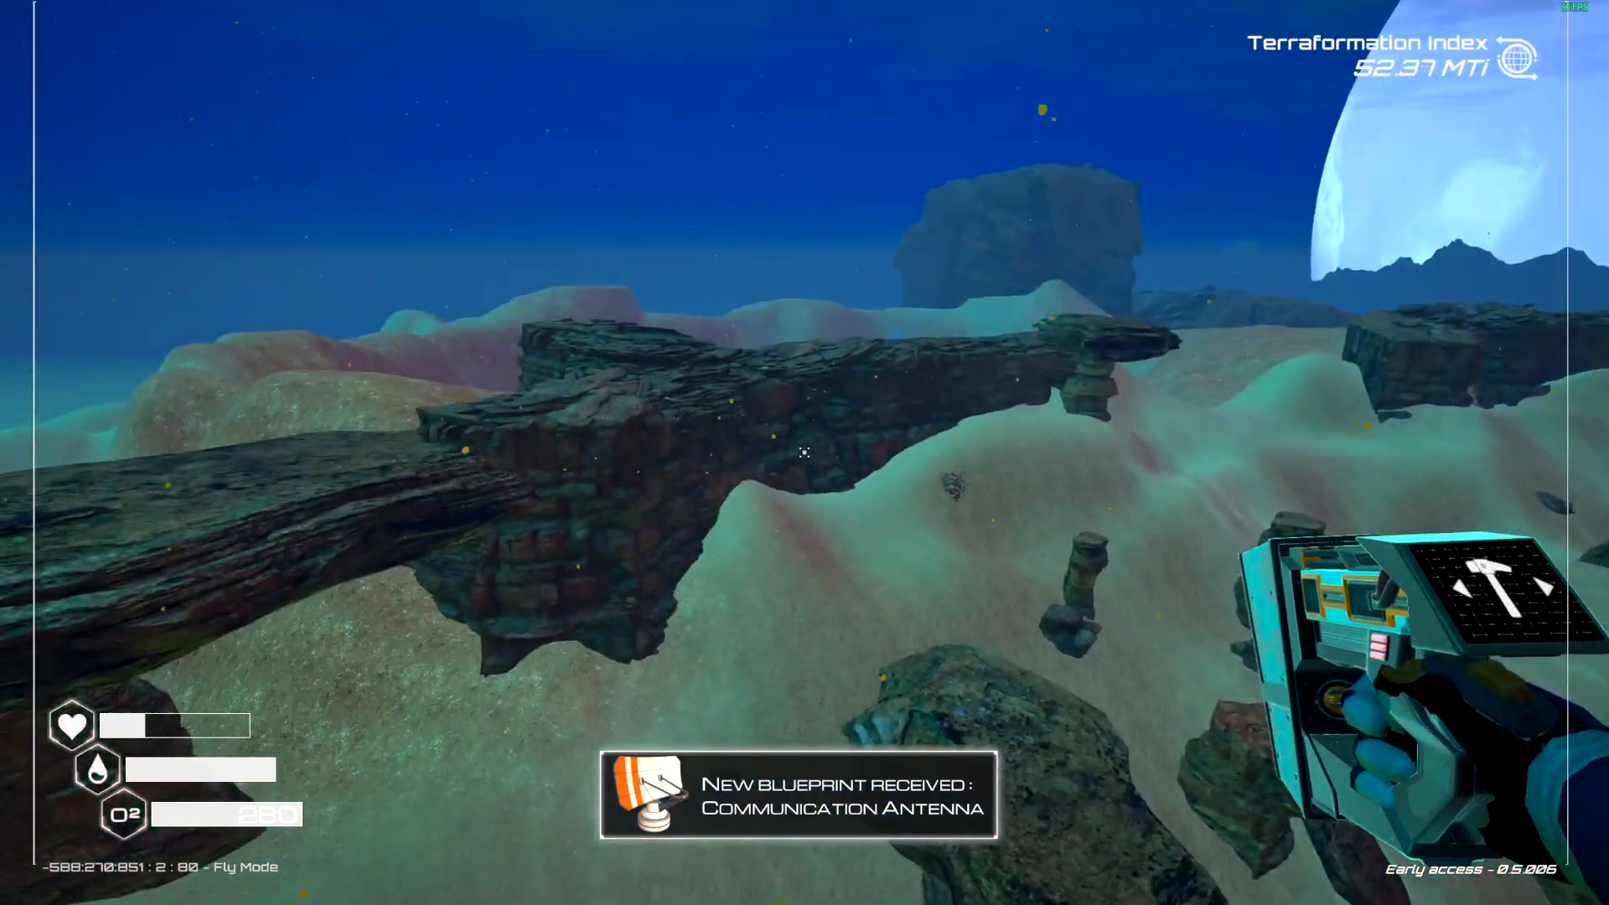
pyautogui.moveTo(804, 453)
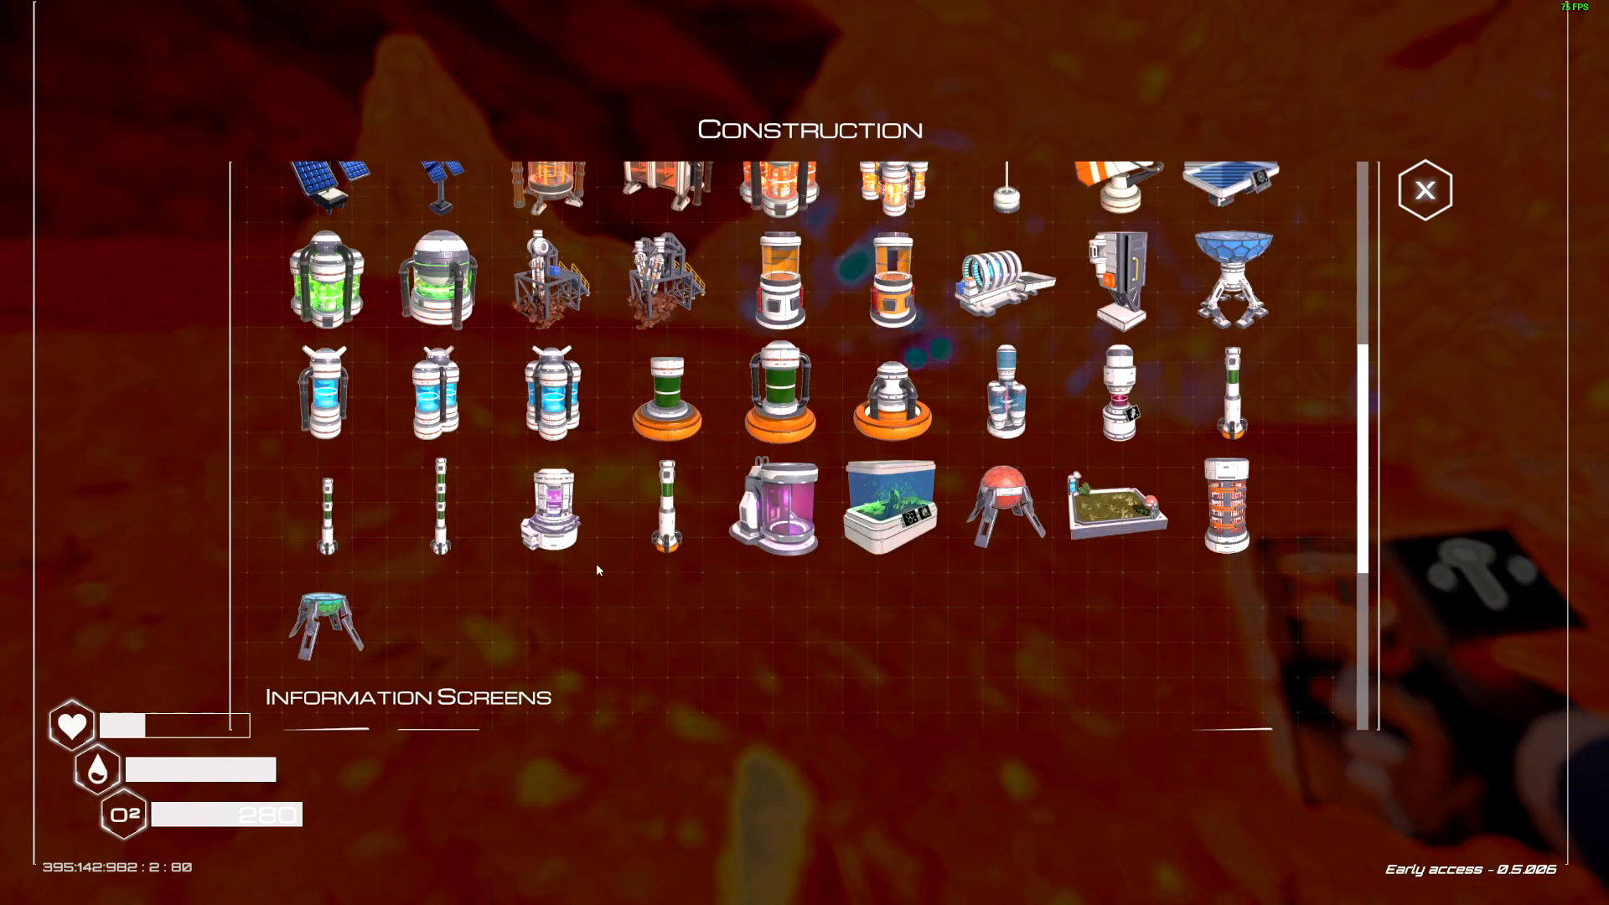
# Step: Select another machine from the Machines section to build
pyautogui.click(1424, 191)
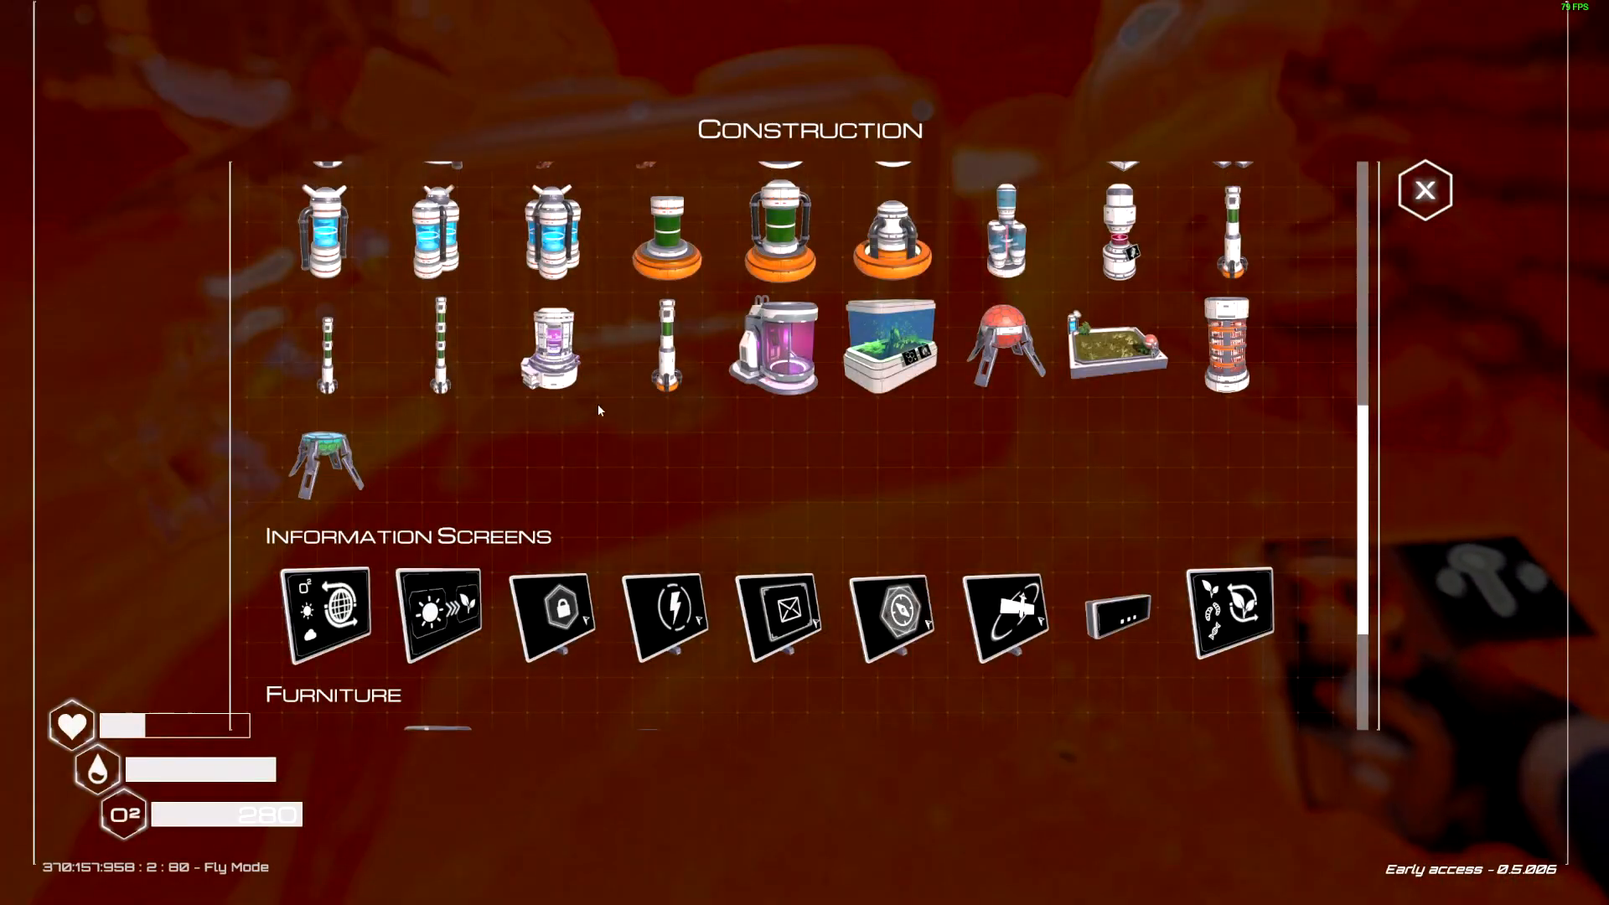
# Step: Bring up the build menu listing the Construction and Information Screens categories
pyautogui.click(1424, 191)
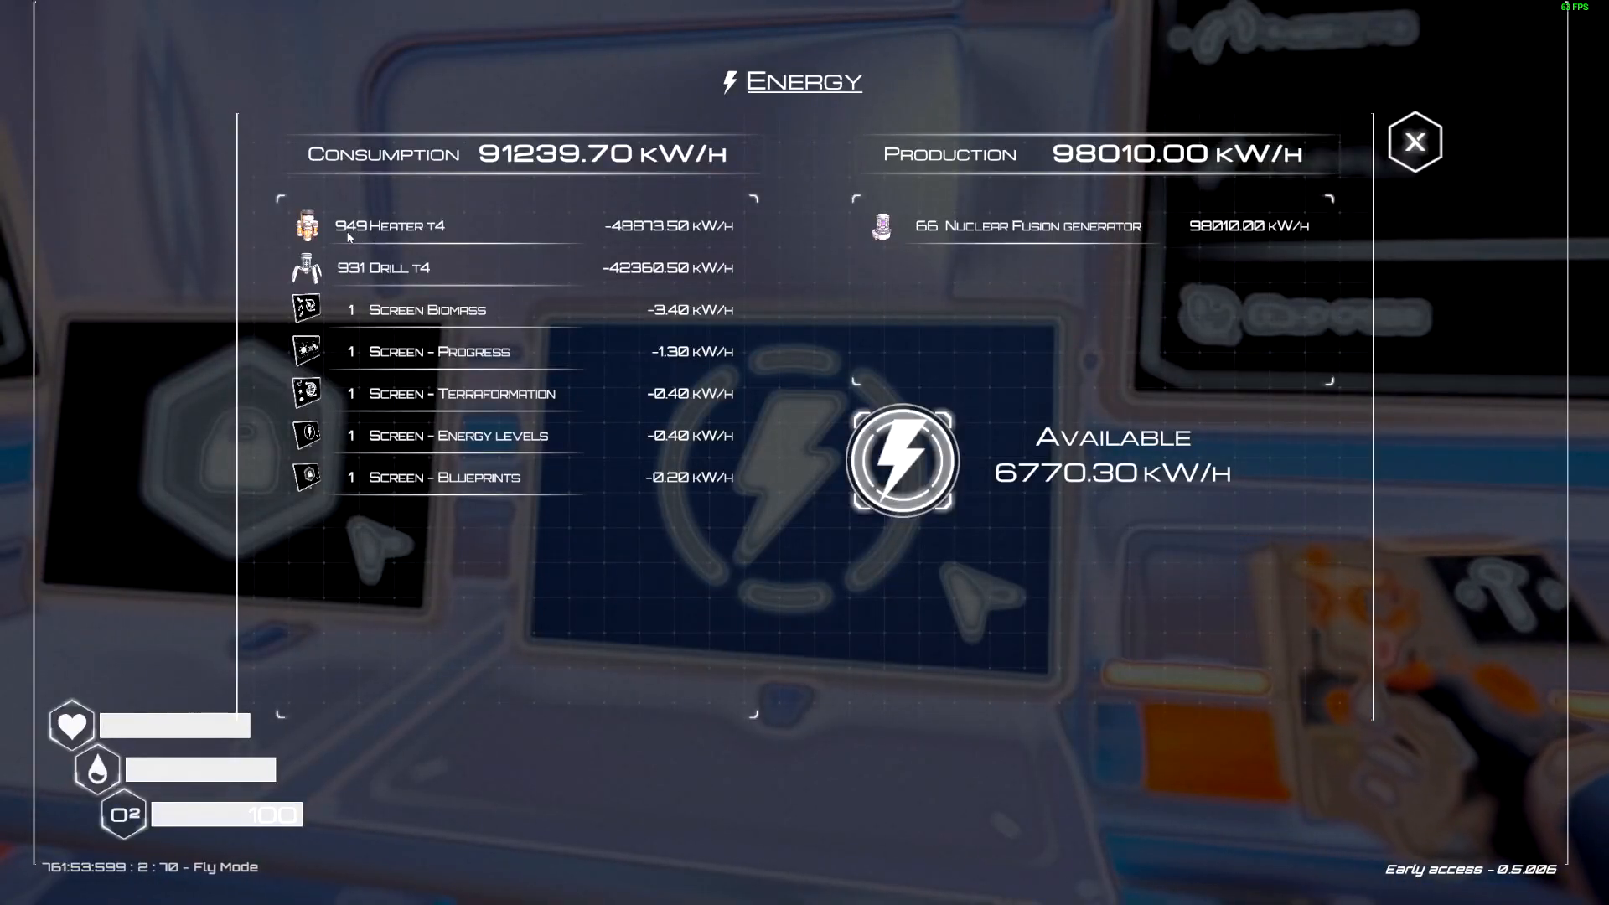
# Step: Switch from the Energy screen to the Blueprints screen showing terraformation at 2.23 GTi
pyautogui.click(1412, 141)
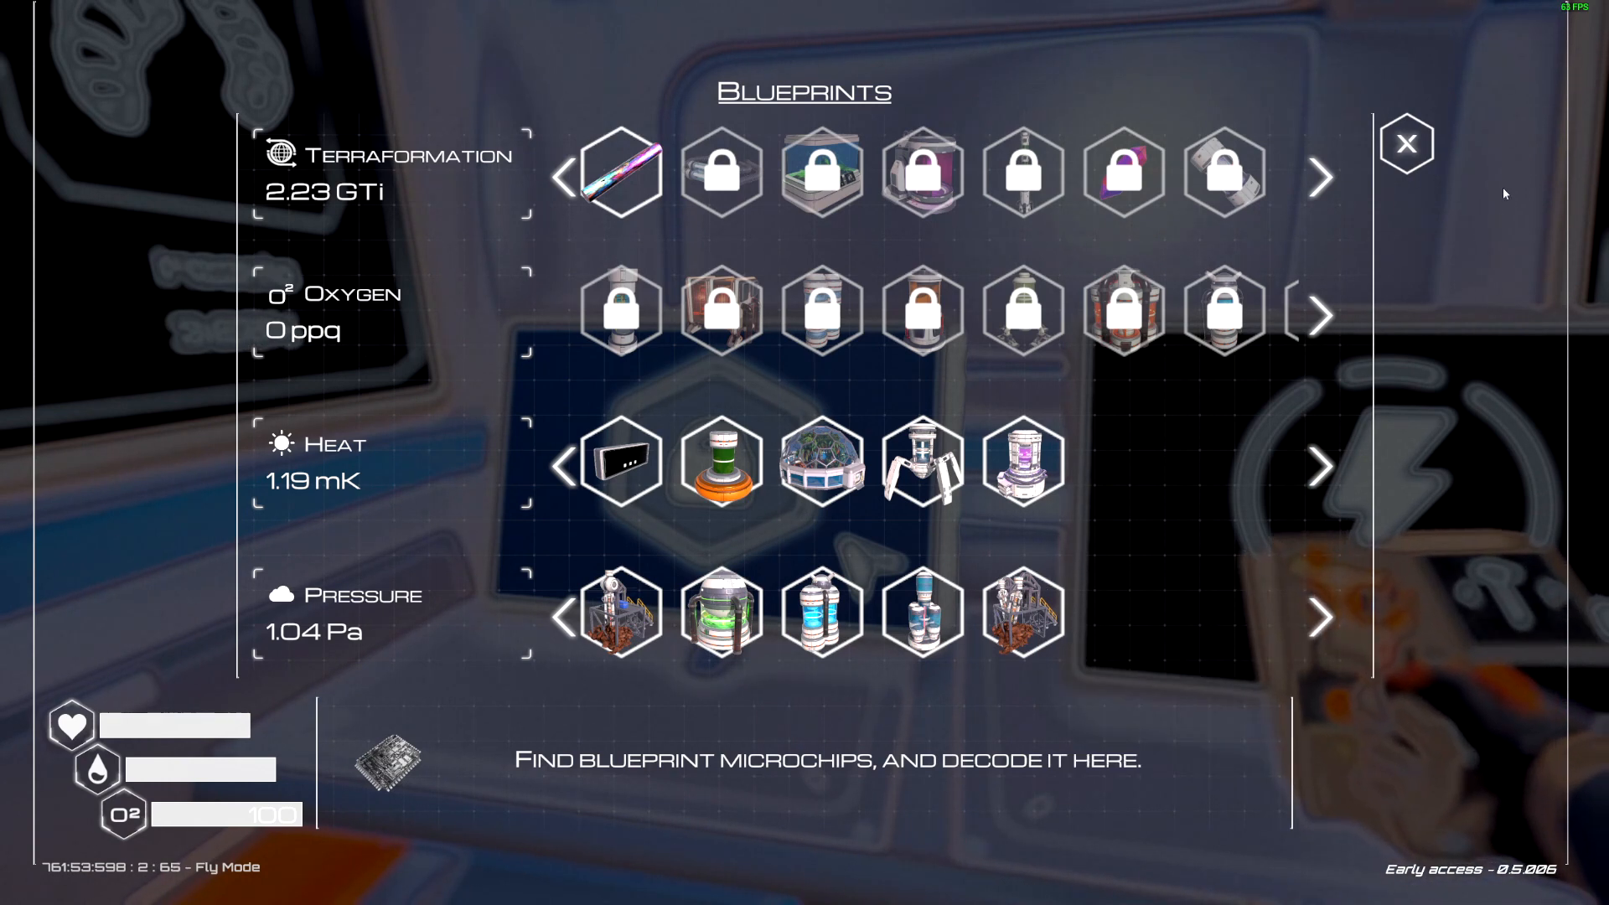
# Step: Close the Blueprints screen and look out over the heater and drill field at 2.24 GTi
pyautogui.click(1406, 143)
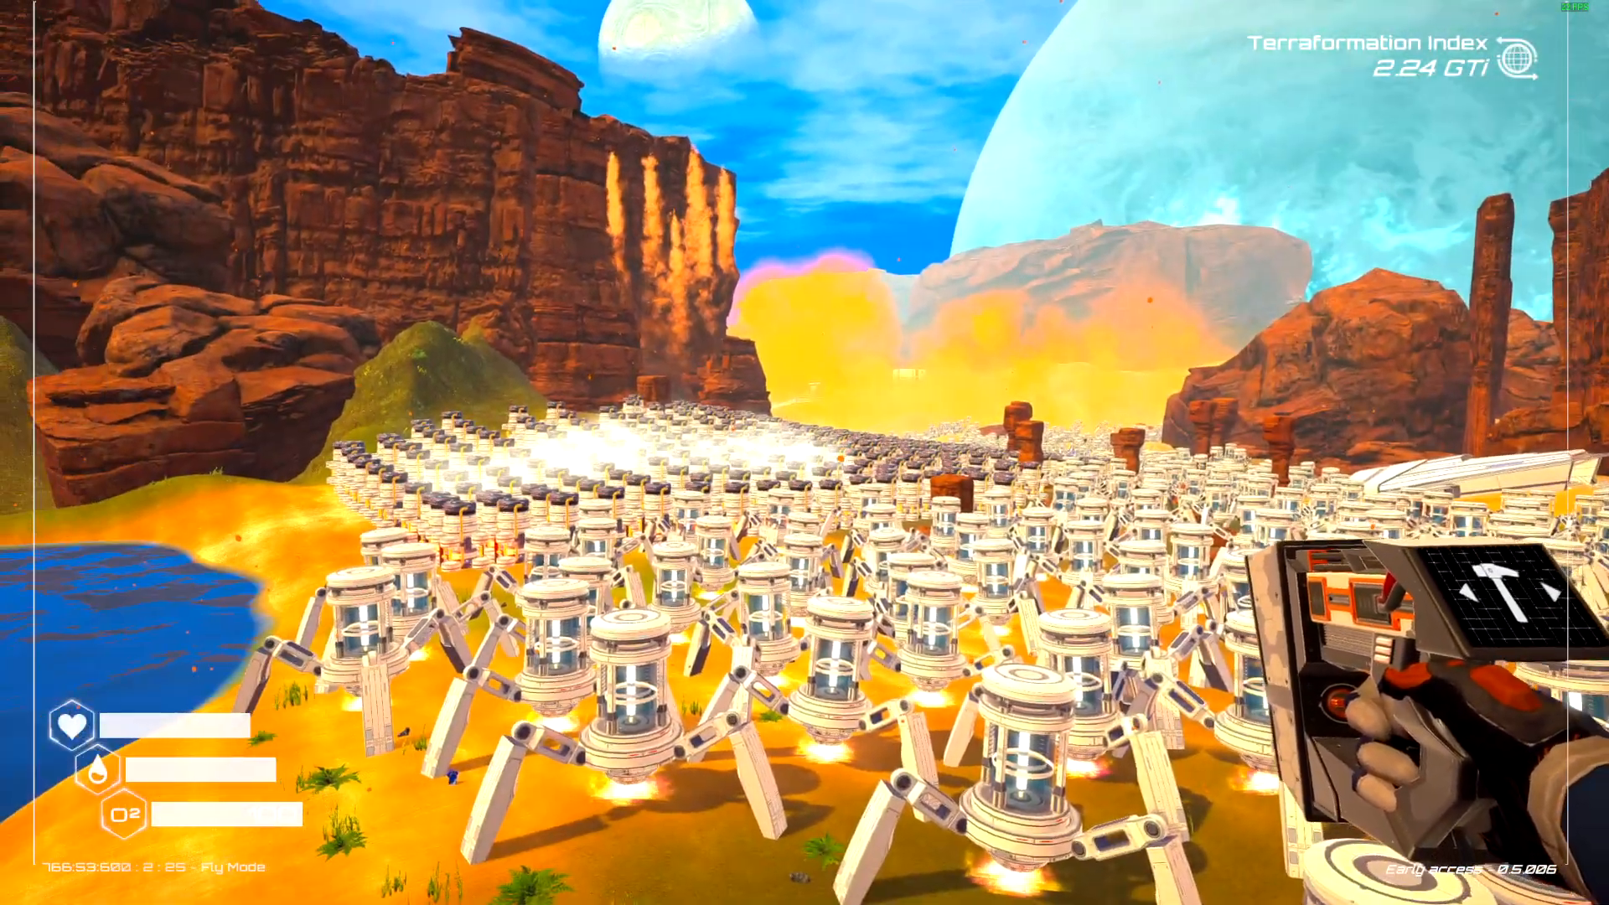
pyautogui.moveTo(804, 452)
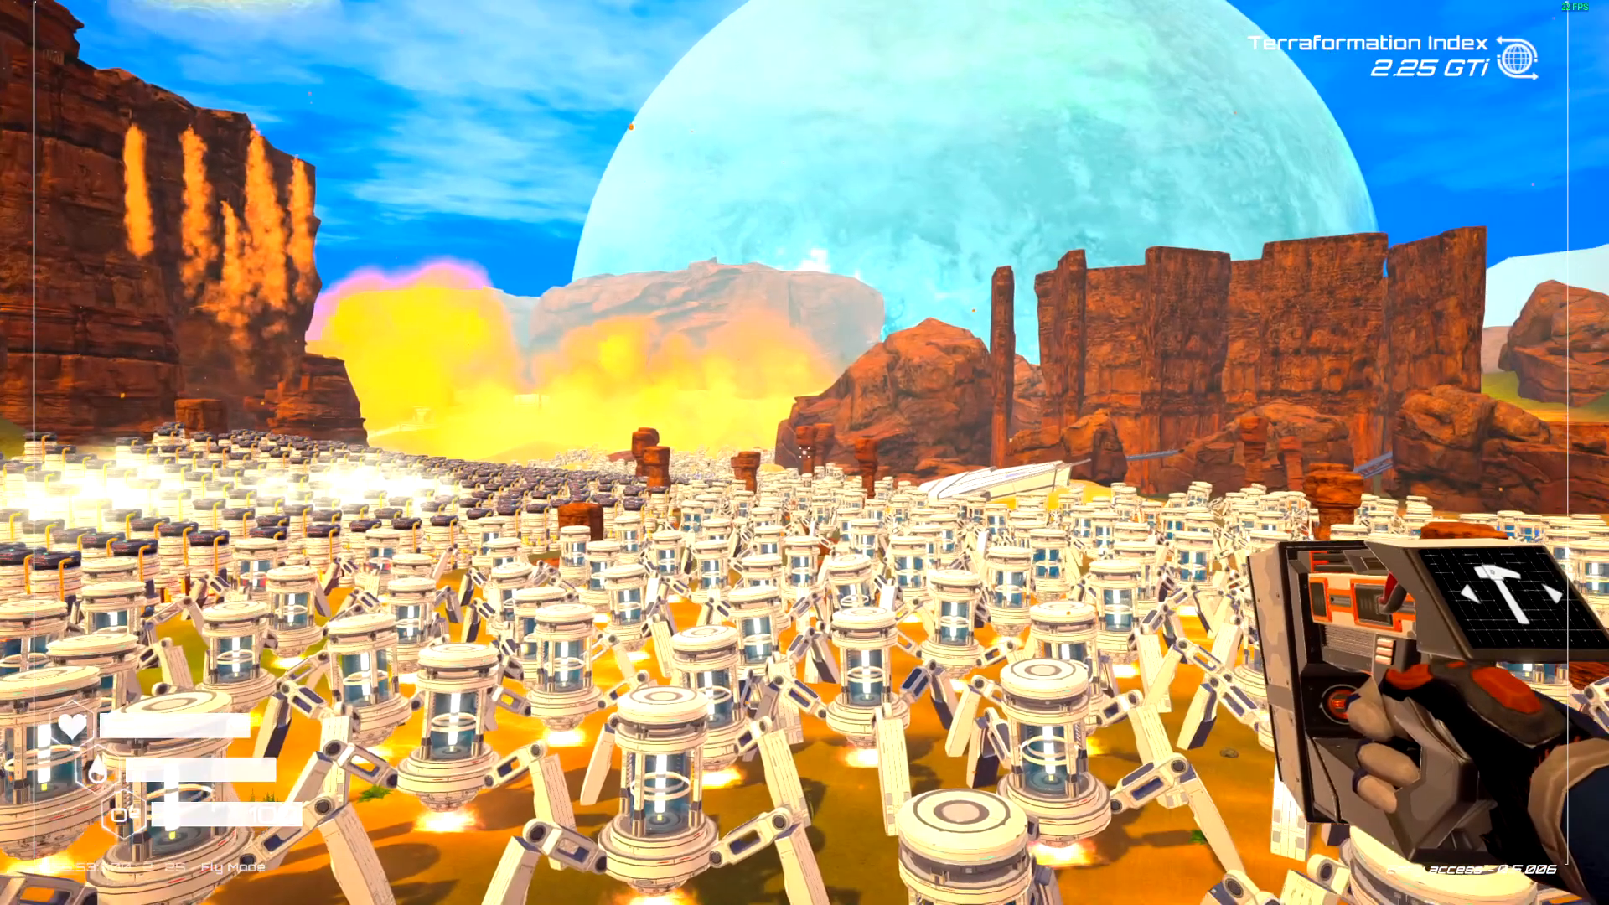